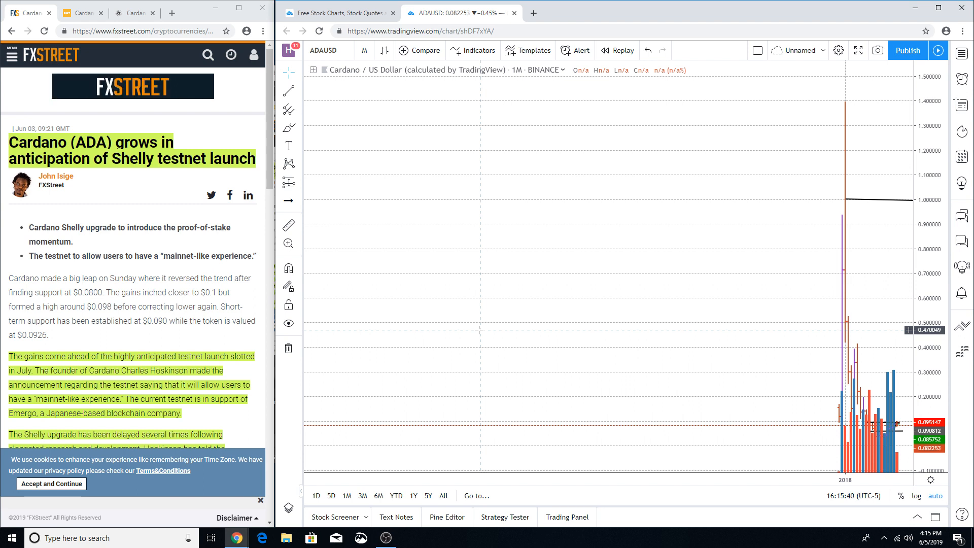
mouse_move(737, 248)
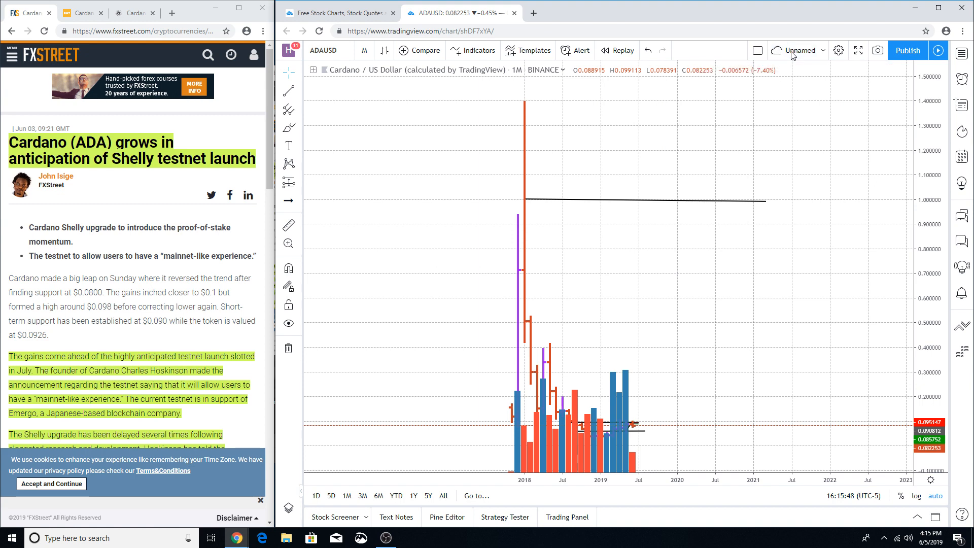
mouse_move(702, 200)
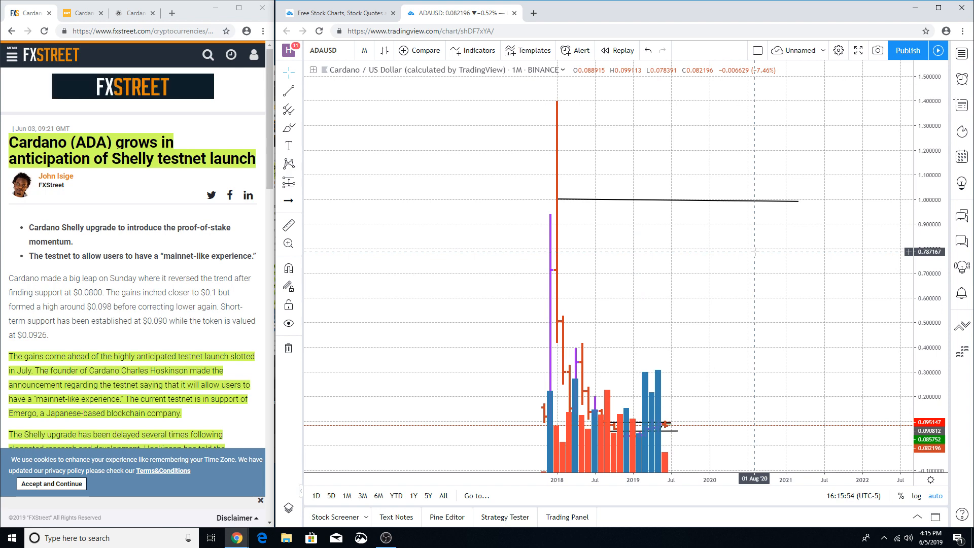
mouse_move(714, 225)
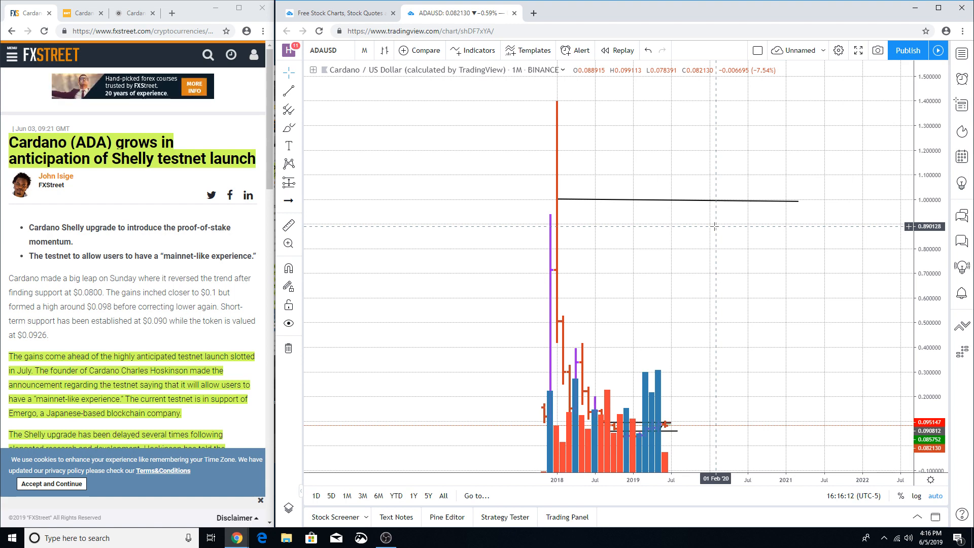
mouse_move(713, 217)
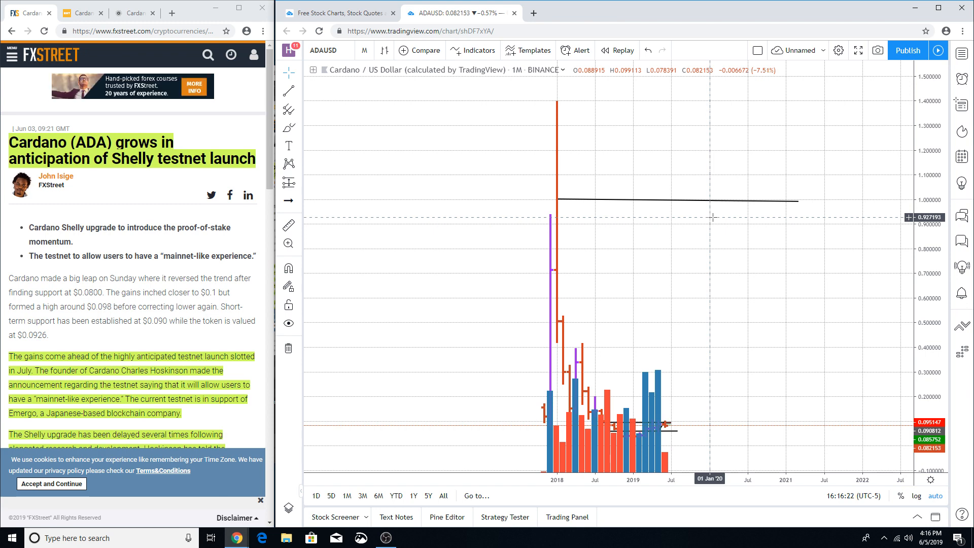
mouse_move(715, 213)
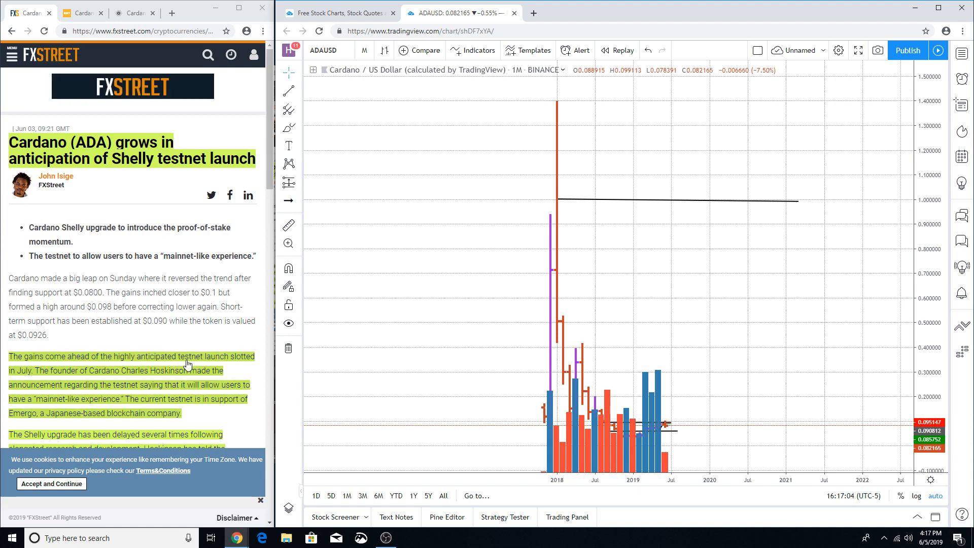
mouse_move(29, 378)
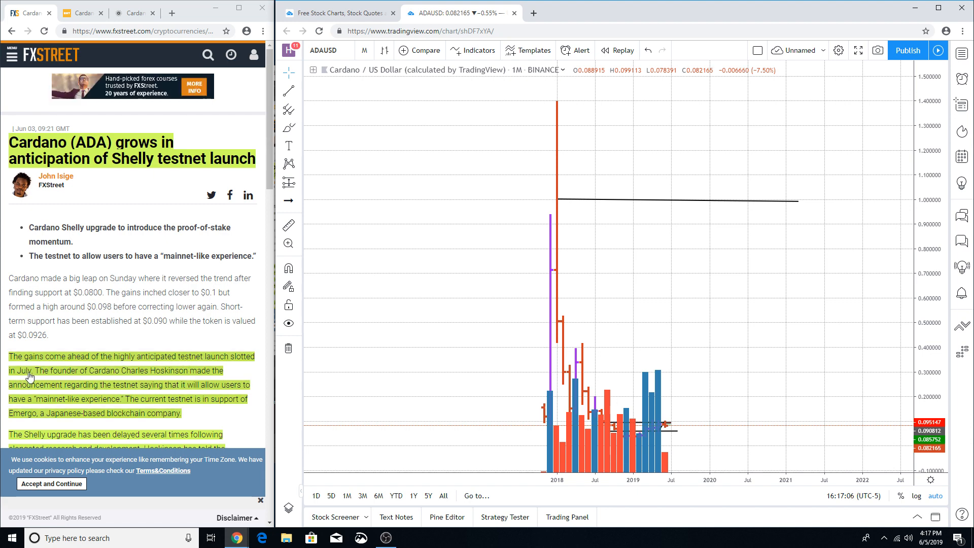
mouse_move(33, 370)
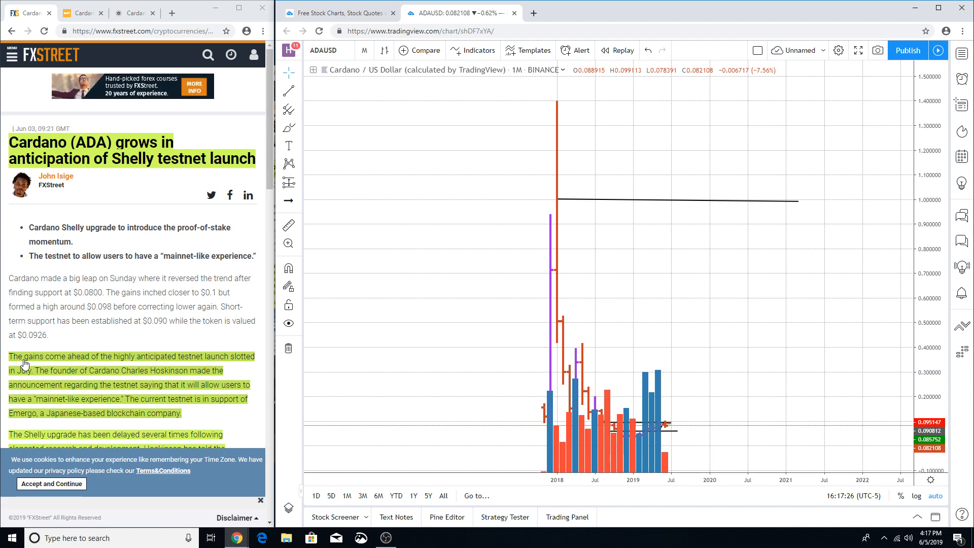
mouse_move(40, 379)
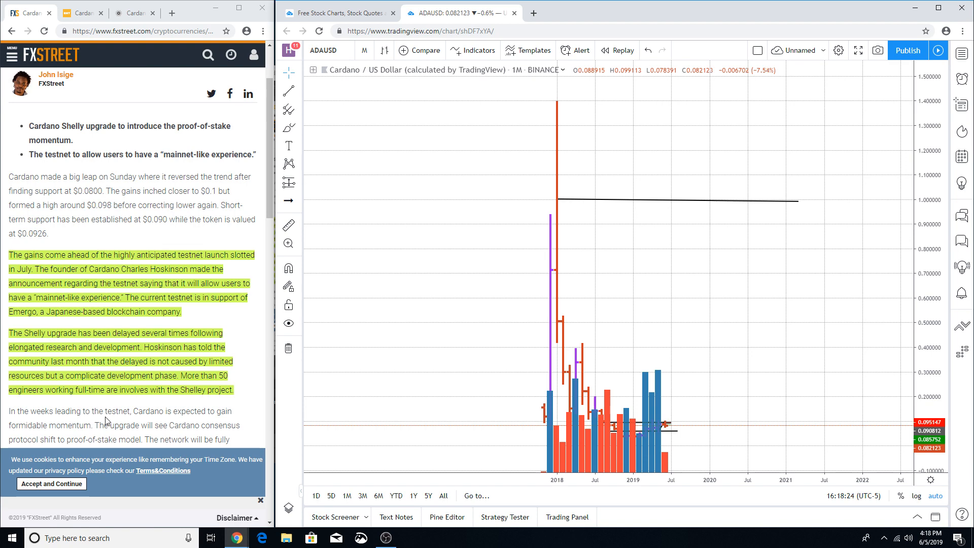
mouse_move(190, 396)
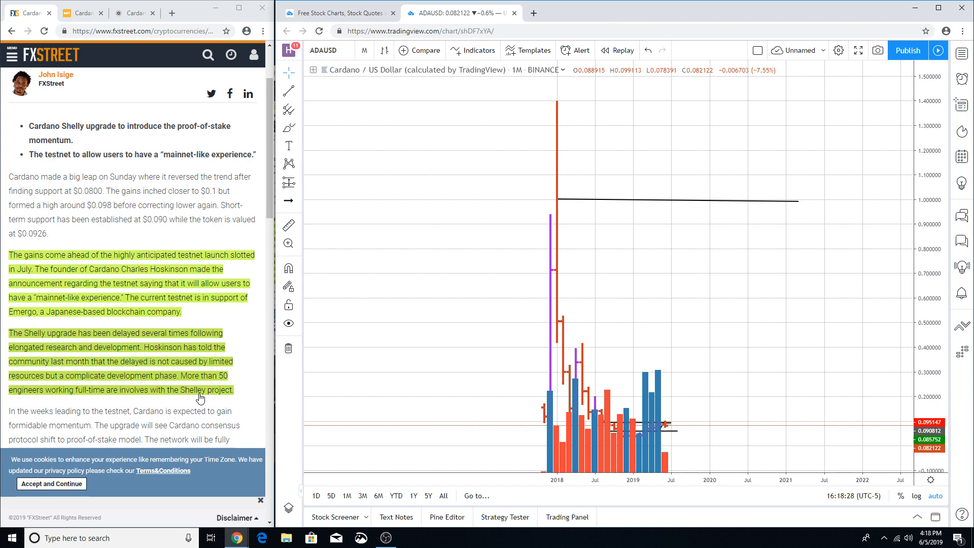
mouse_move(37, 339)
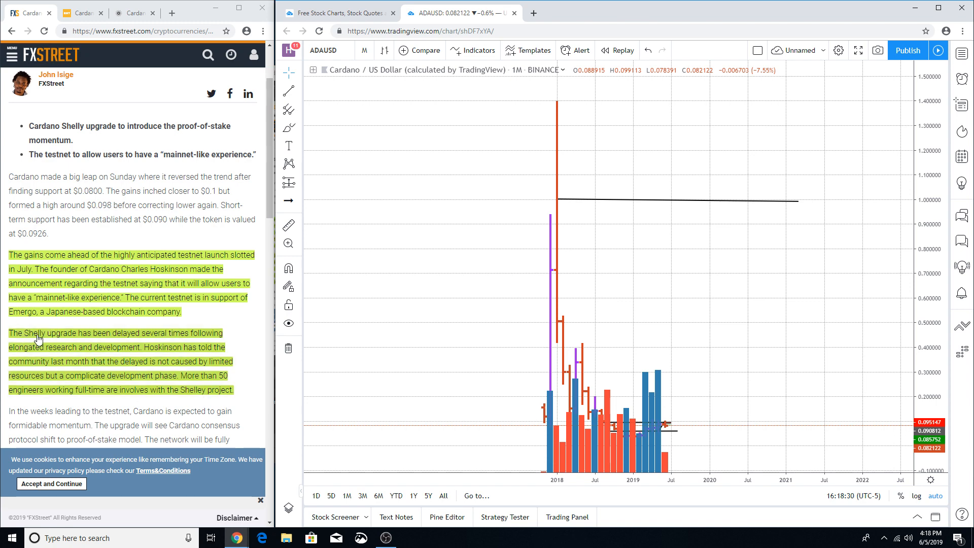
mouse_move(70, 367)
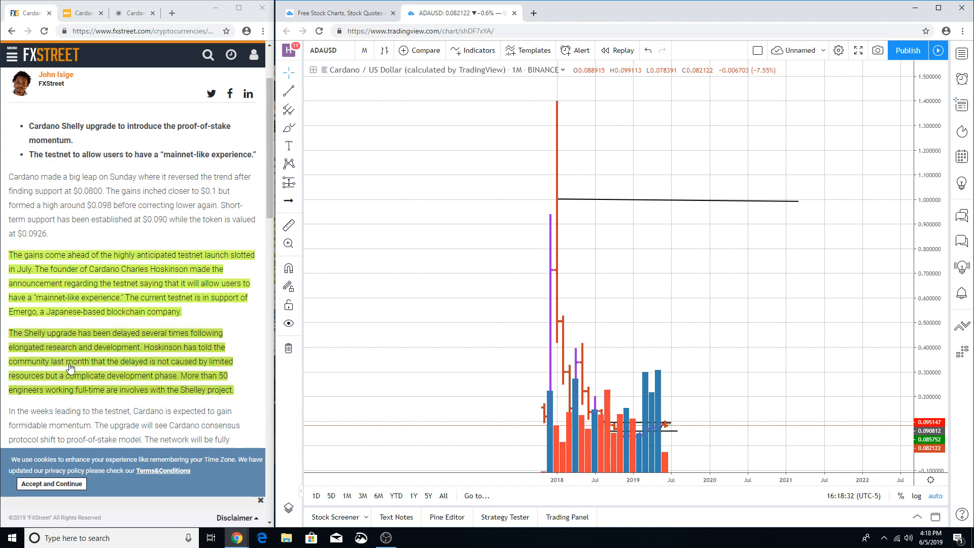
mouse_move(135, 395)
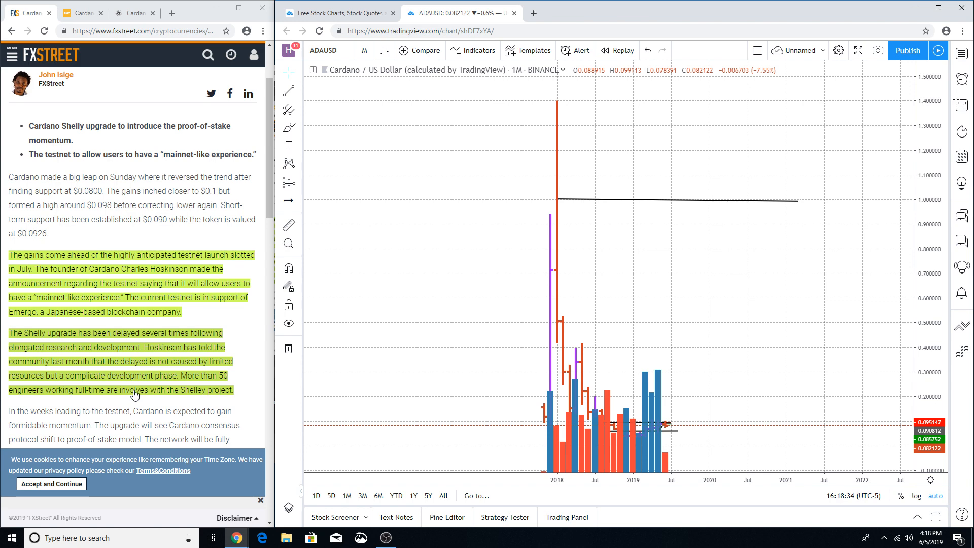
scroll("up", 3)
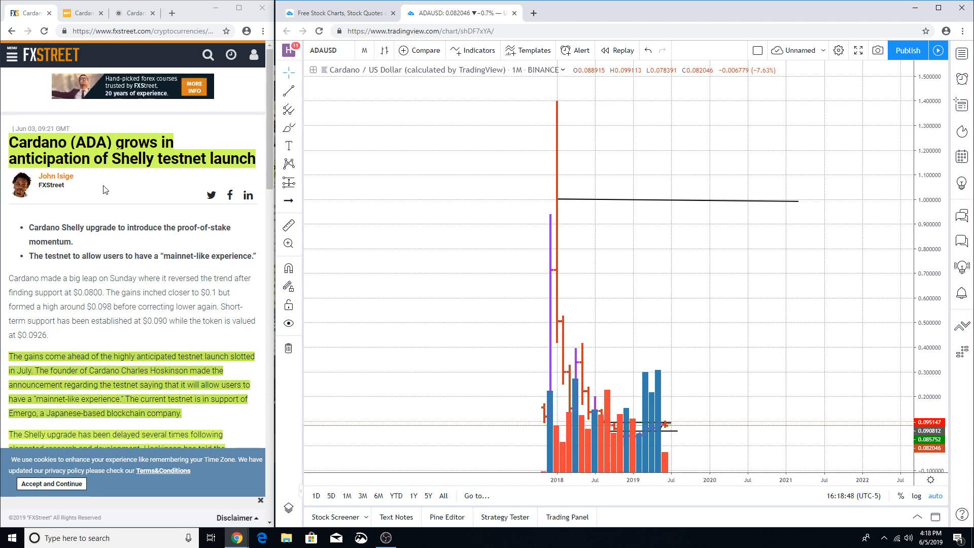
left_click(83, 12)
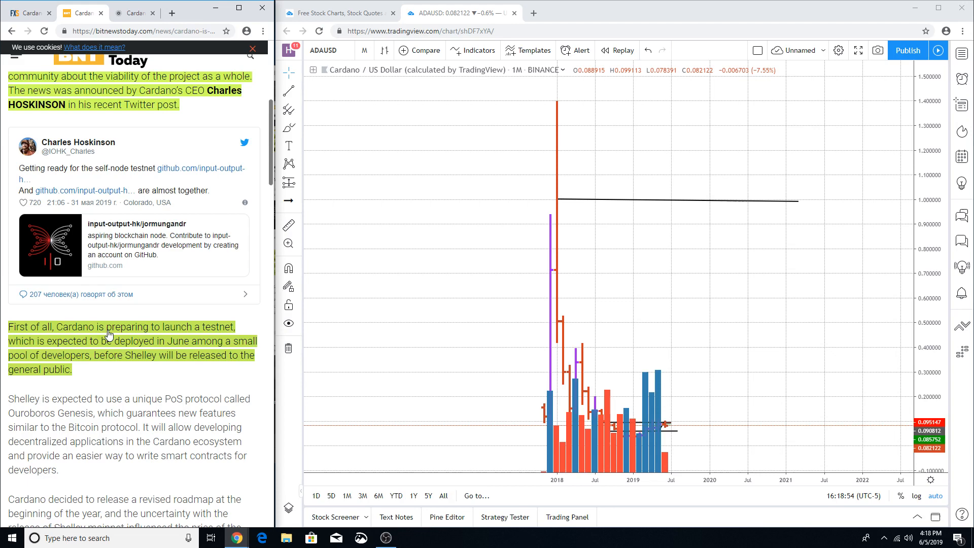
mouse_move(88, 349)
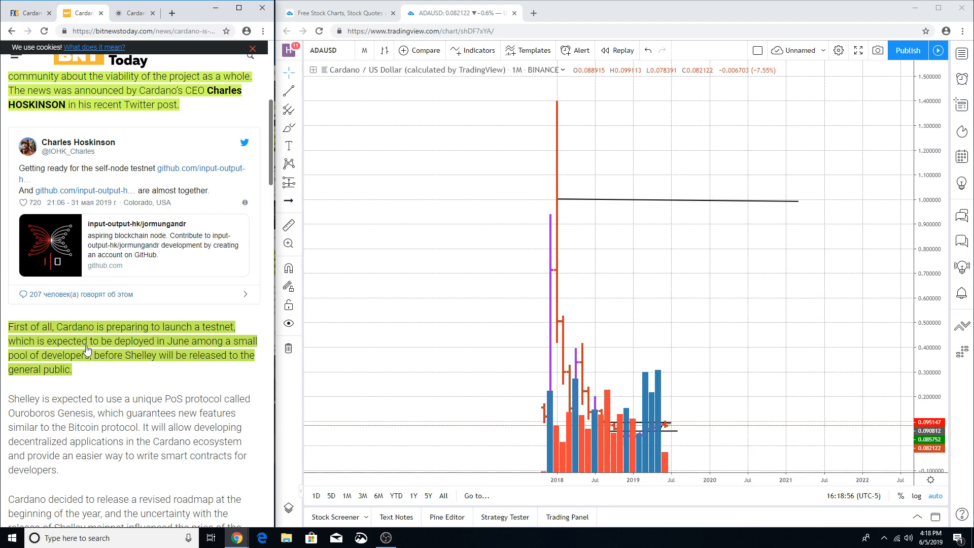
mouse_move(144, 347)
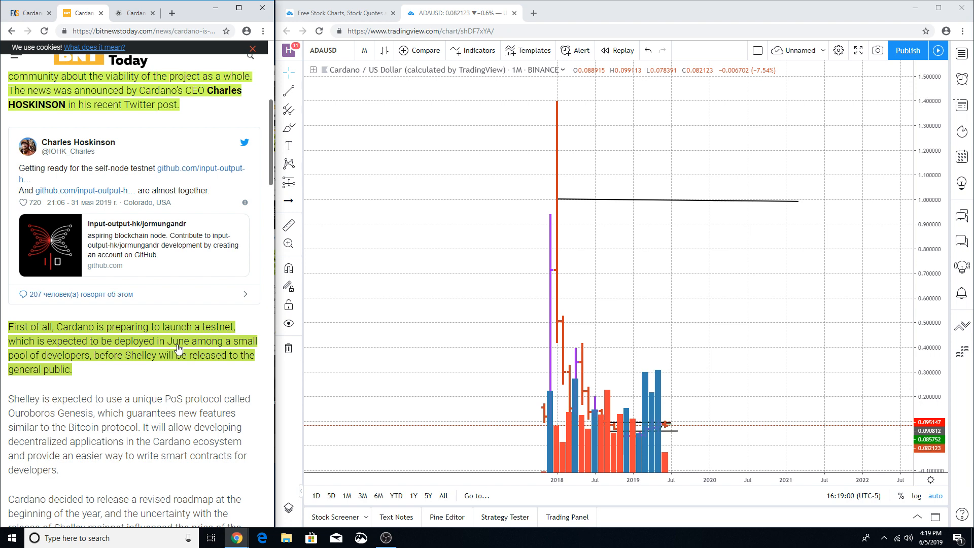
mouse_move(146, 365)
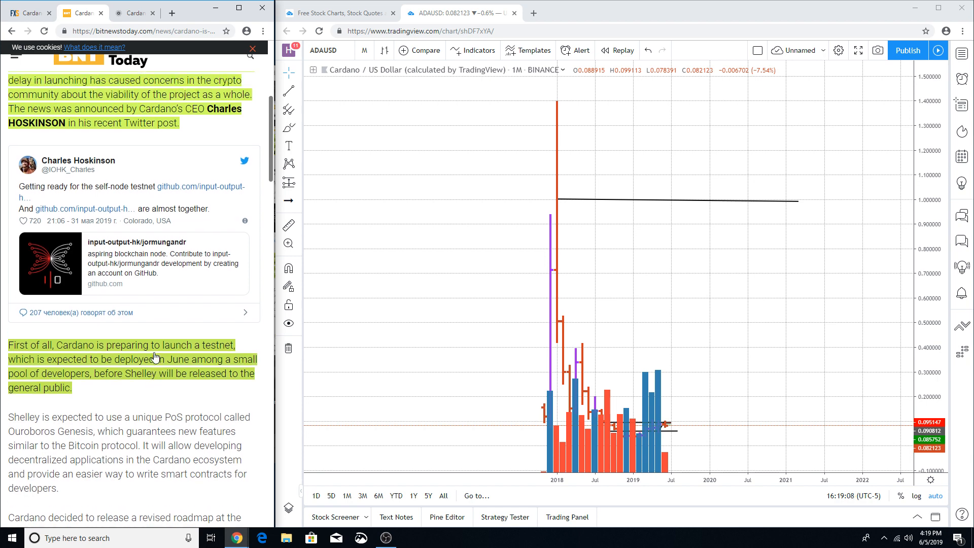
scroll("up", 3)
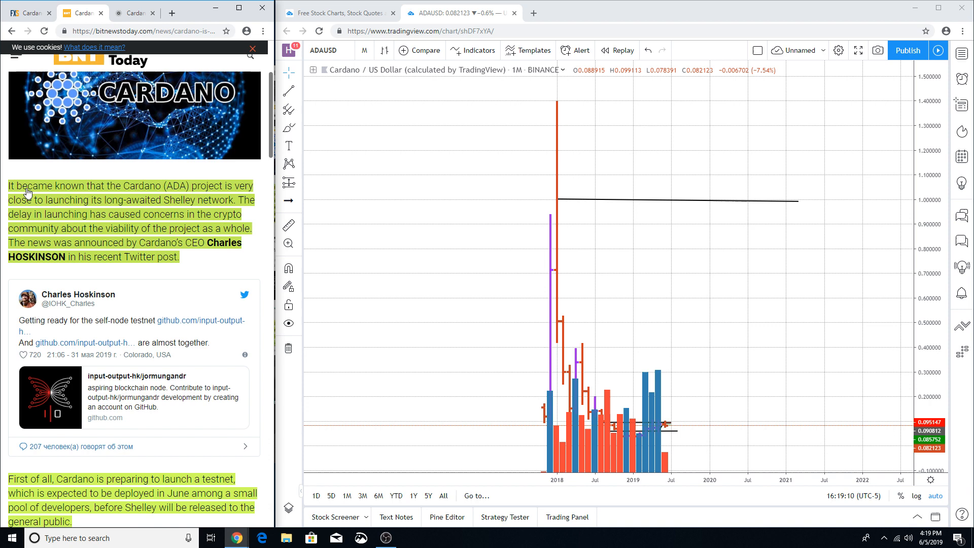
mouse_move(64, 228)
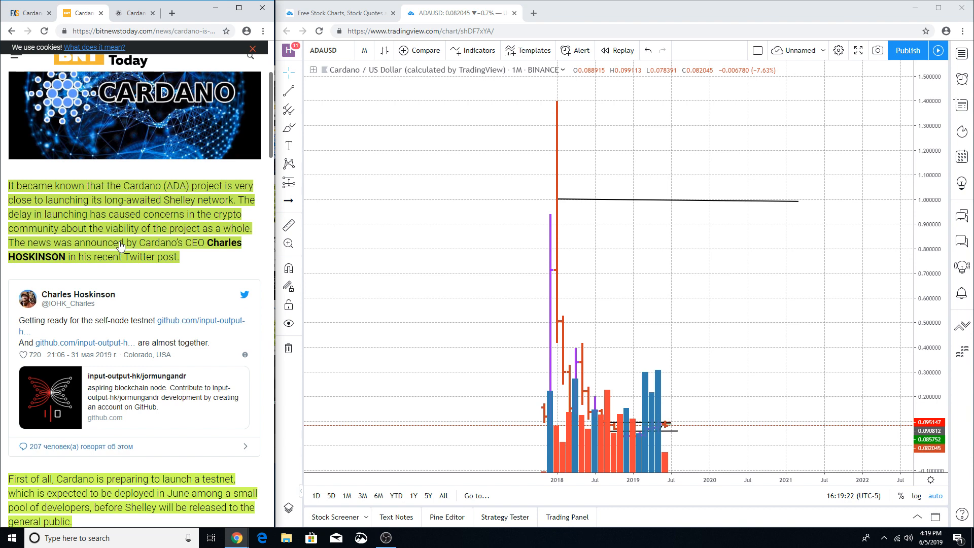
mouse_move(76, 253)
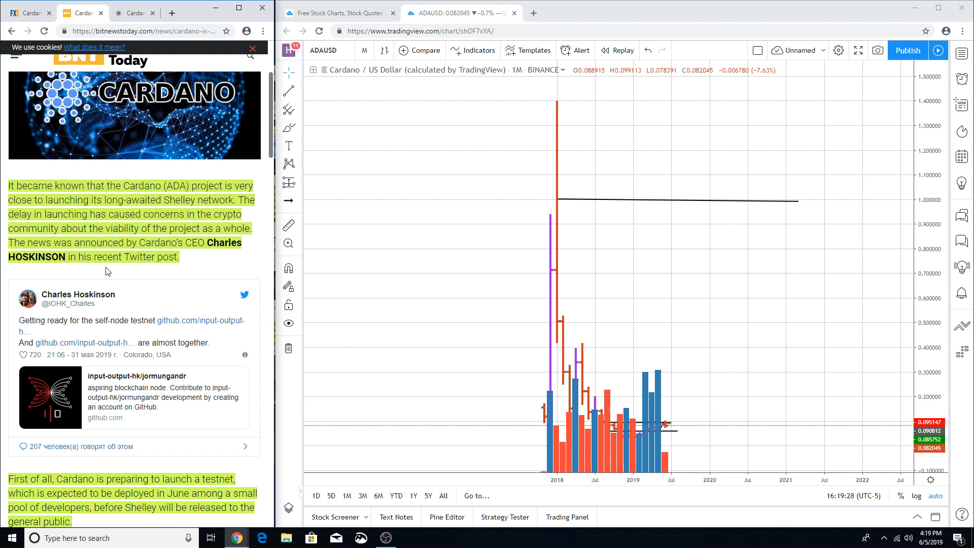
scroll("down", 3)
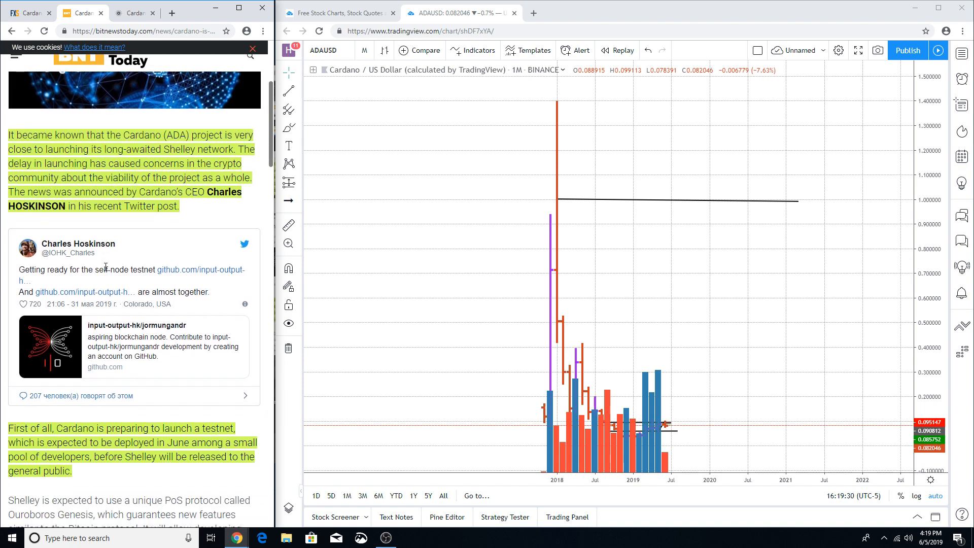
scroll("down", 3)
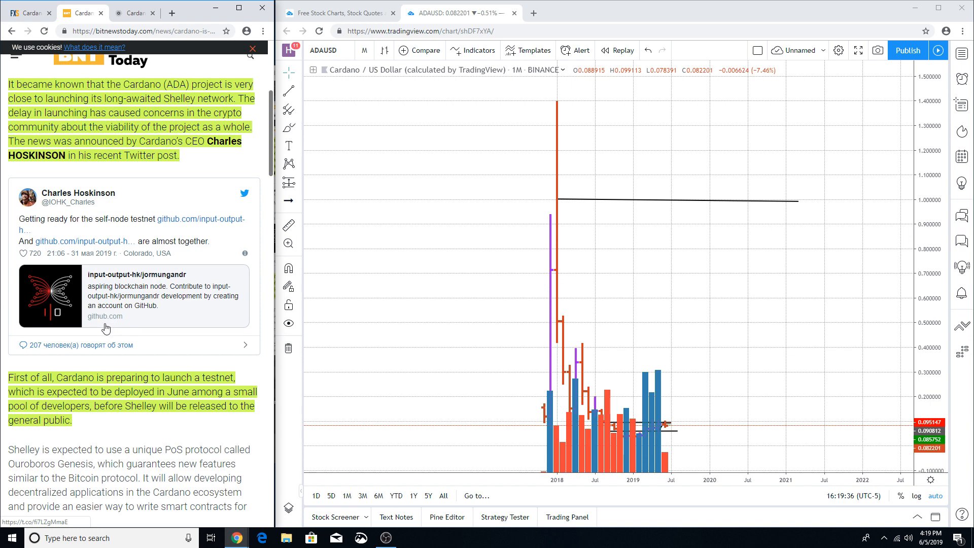
scroll("down", 3)
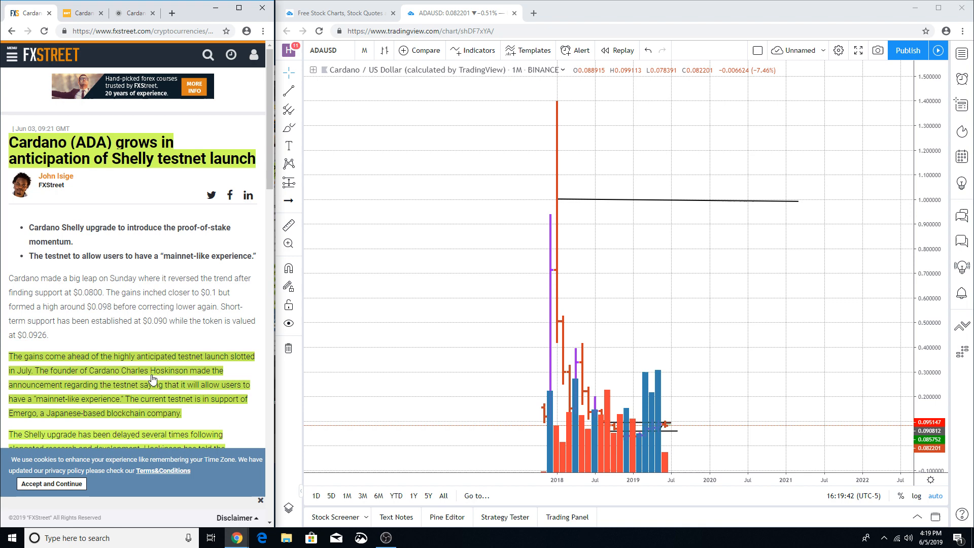
scroll("down", 3)
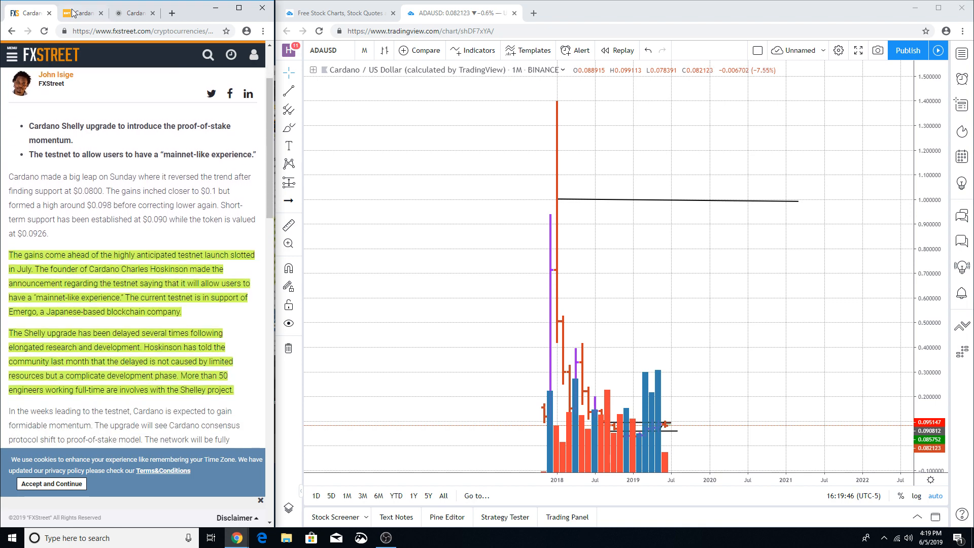
Read the BitNewsToday Cardano article on into the Ouroboros Genesis and roadmap paragraphs
left_click(81, 13)
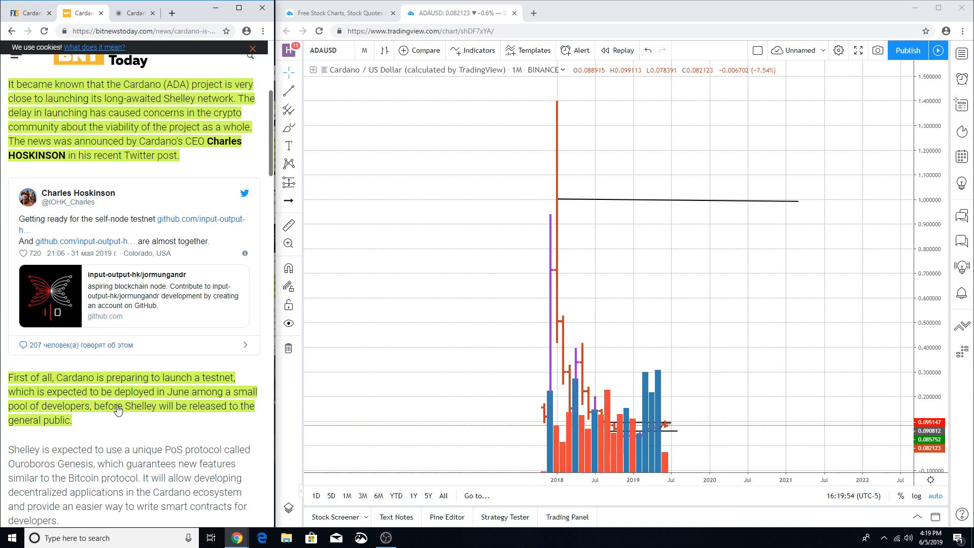
scroll("down", 3)
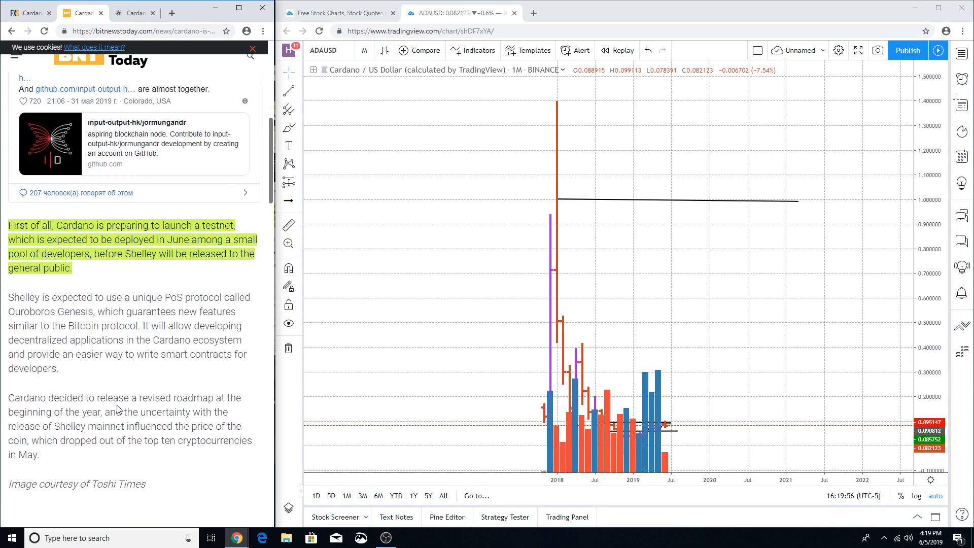
Skim the Cardano Roadmap updates past the Mongolia, 2020 vision and Shelley specification posts
left_click(131, 12)
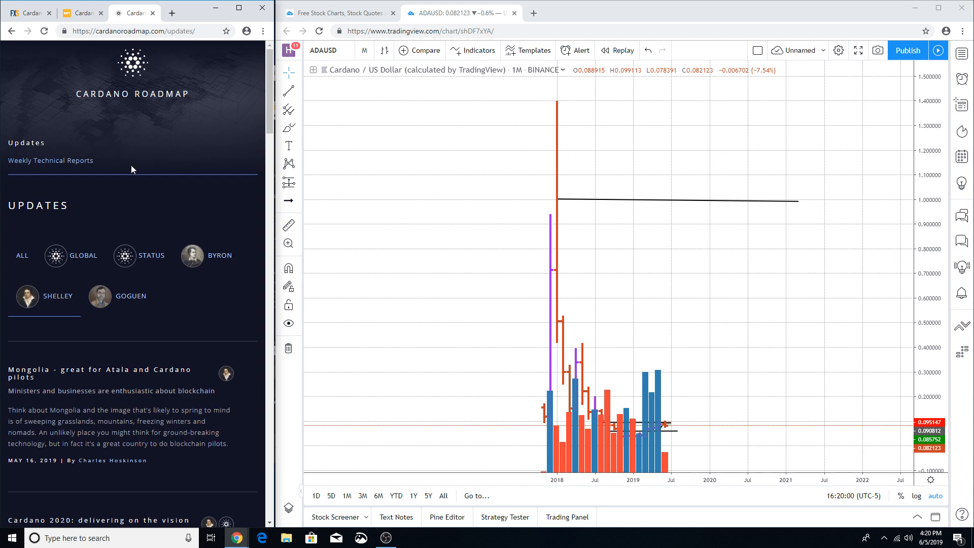
scroll("down", 3)
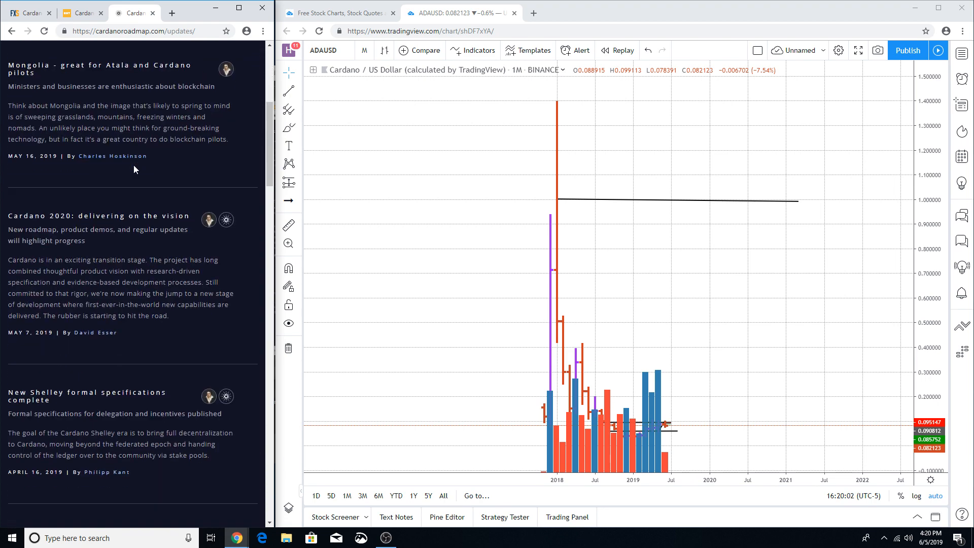
scroll("down", 3)
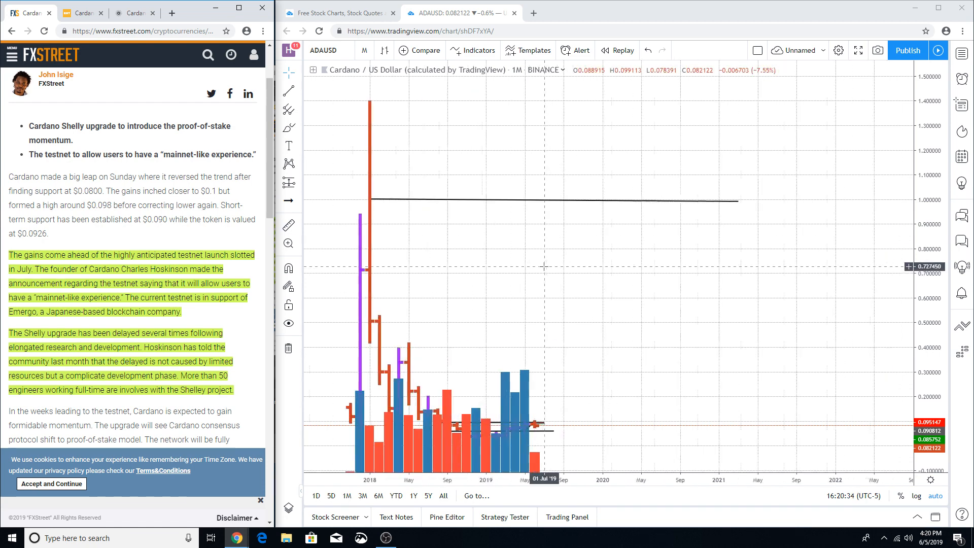
Zoom the monthly ADAUSD chart back to April 2018 and switch it to weekly bars
scroll("up", 3)
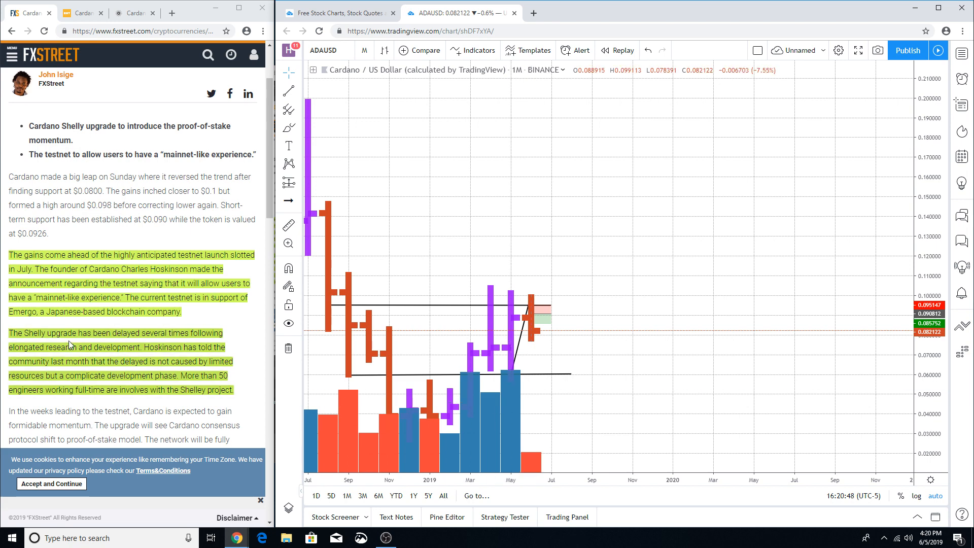
mouse_move(107, 342)
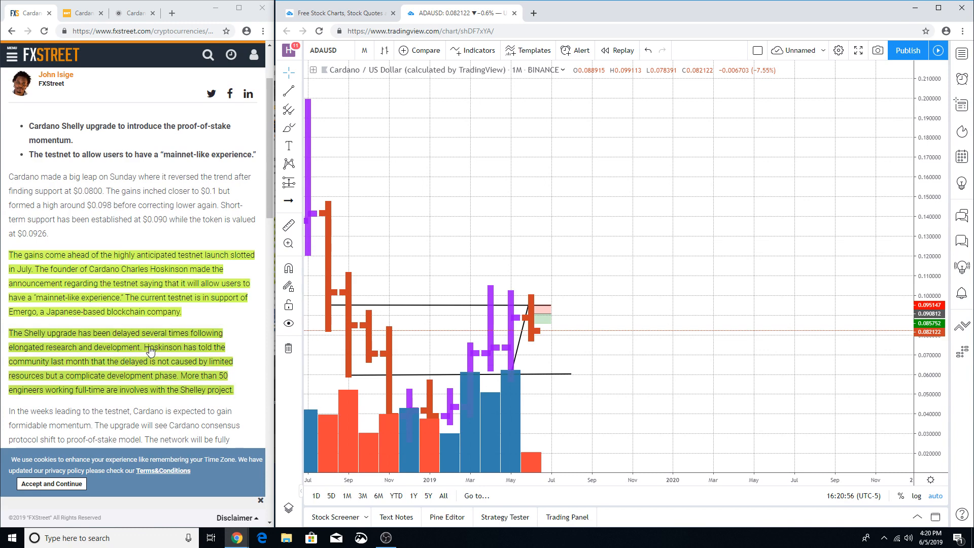
mouse_move(443, 414)
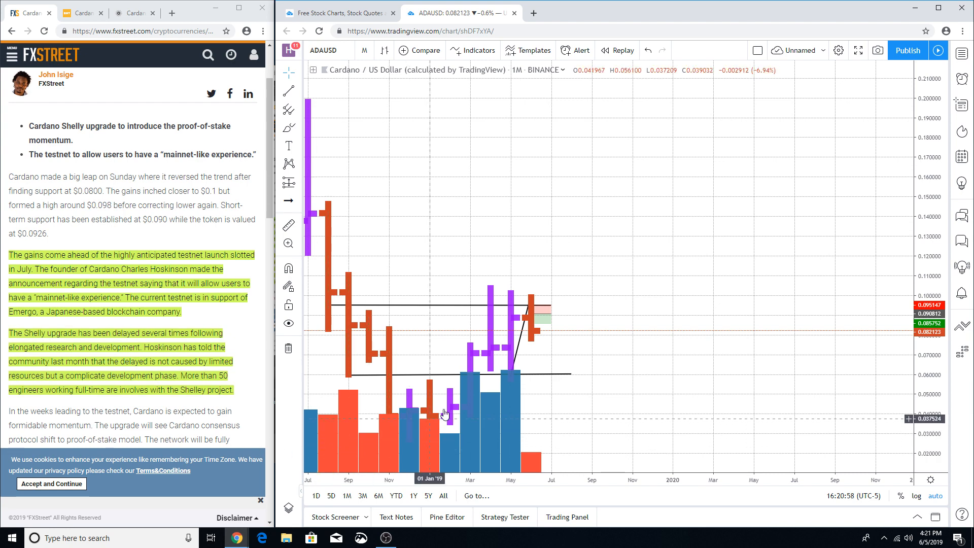
mouse_move(465, 424)
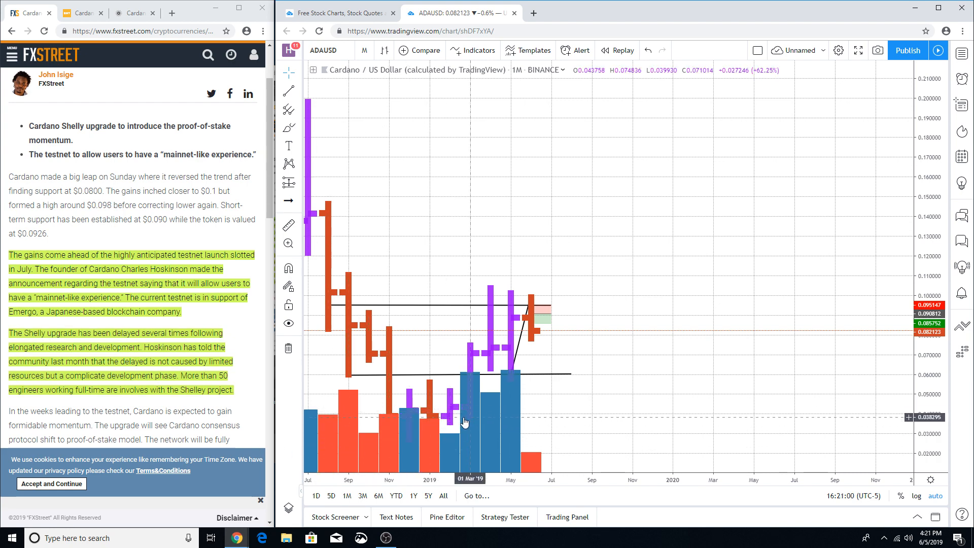
mouse_move(466, 426)
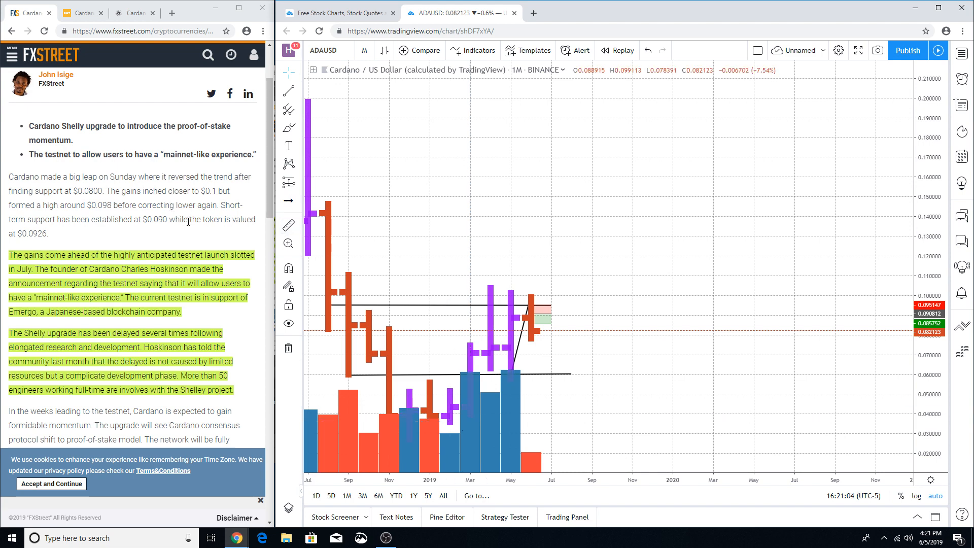
mouse_move(431, 276)
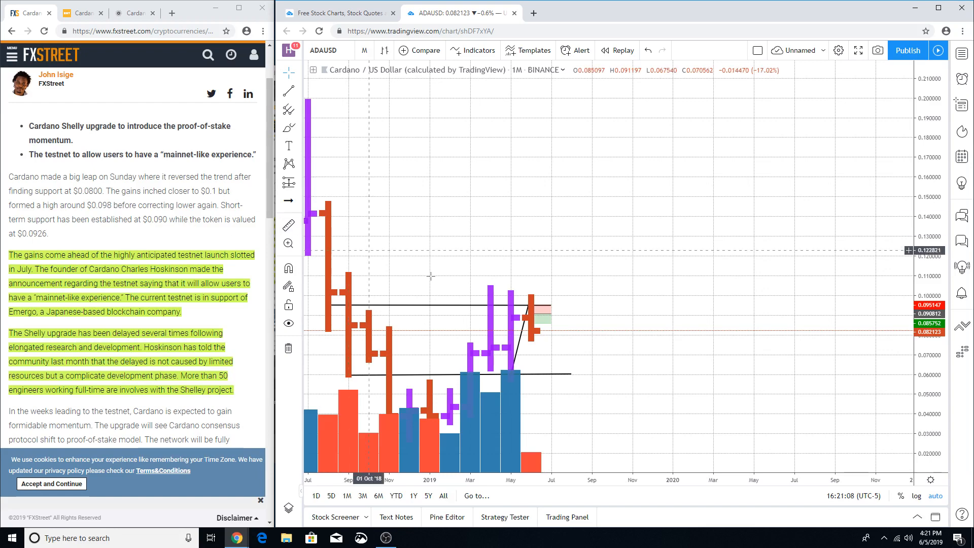
mouse_move(460, 260)
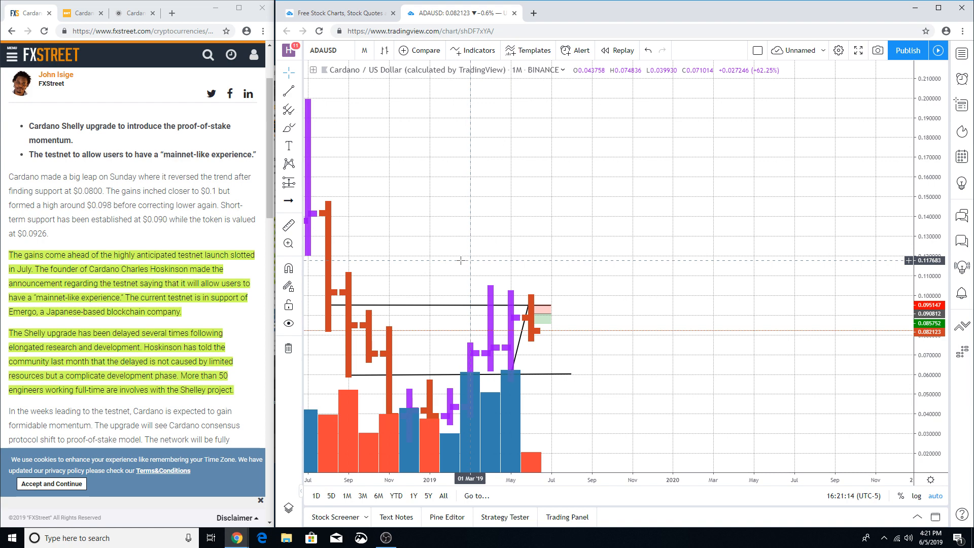
mouse_move(491, 292)
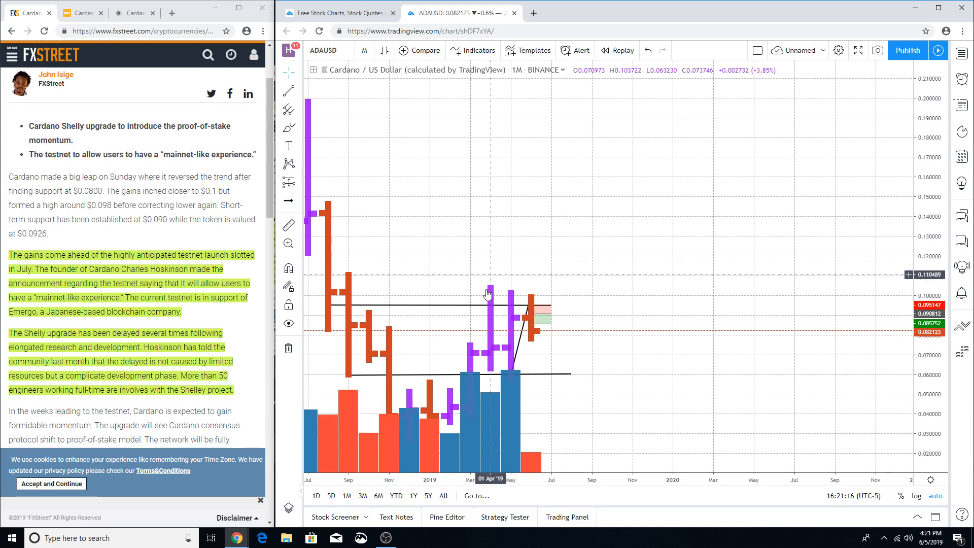
mouse_move(502, 313)
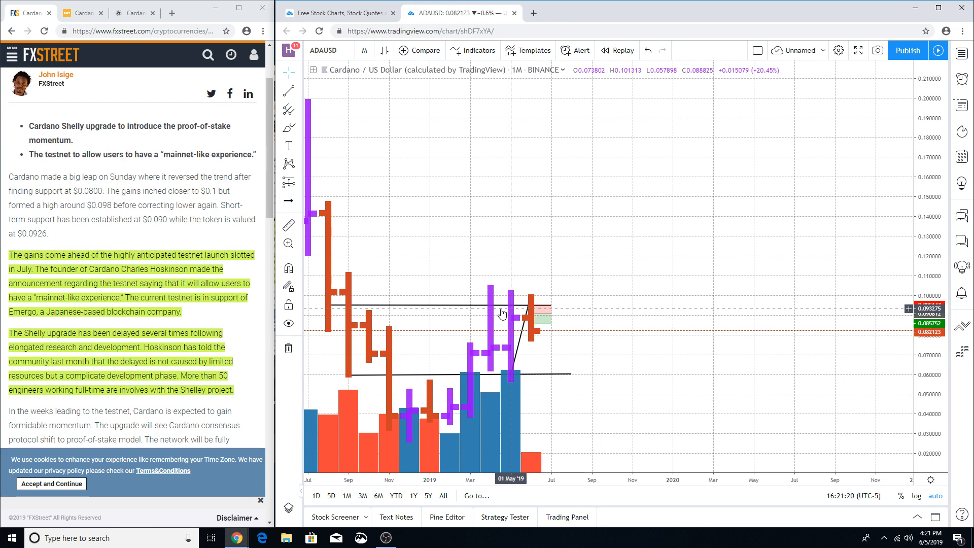
mouse_move(497, 309)
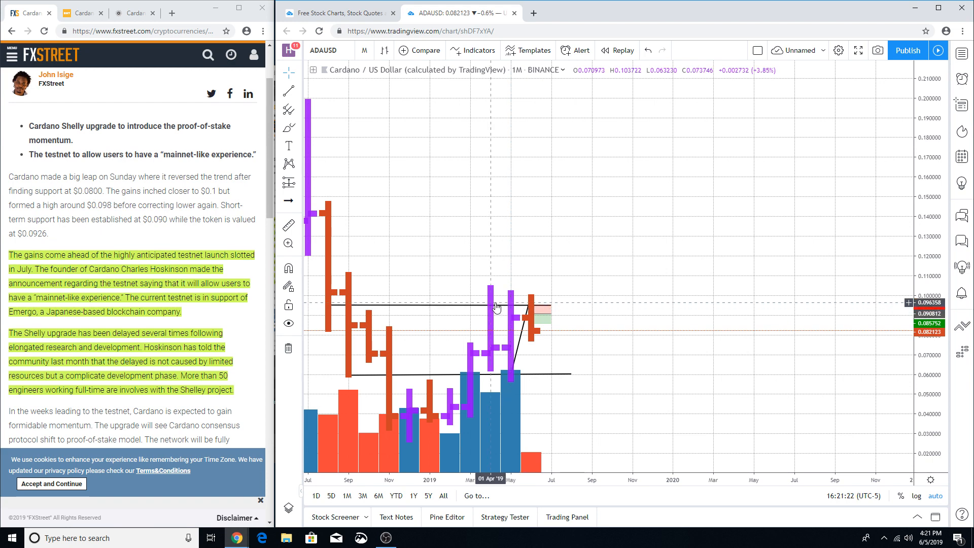
mouse_move(489, 323)
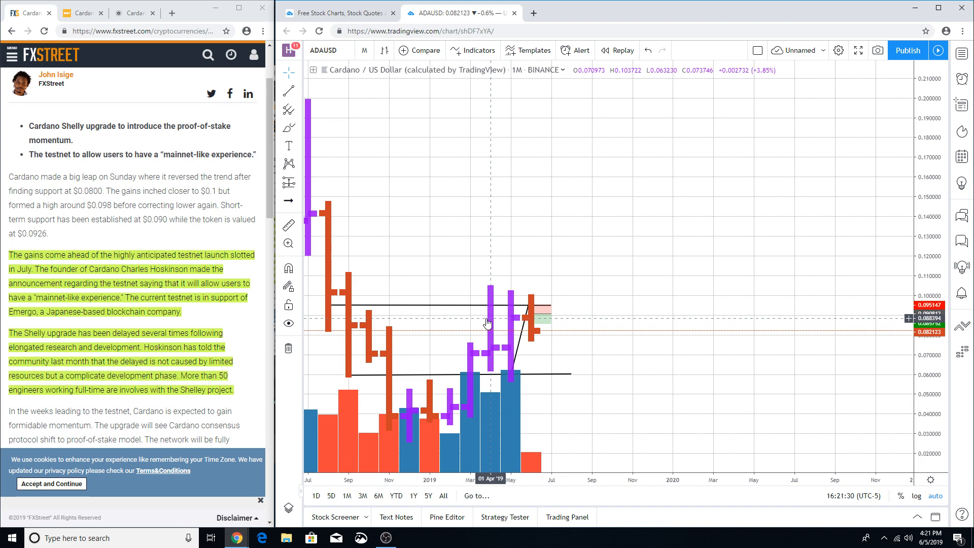
mouse_move(518, 315)
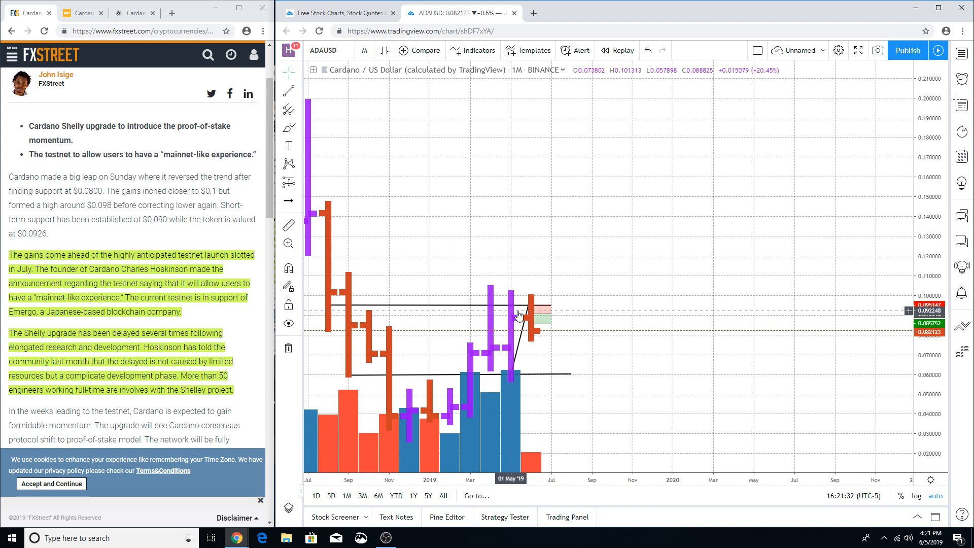
mouse_move(519, 323)
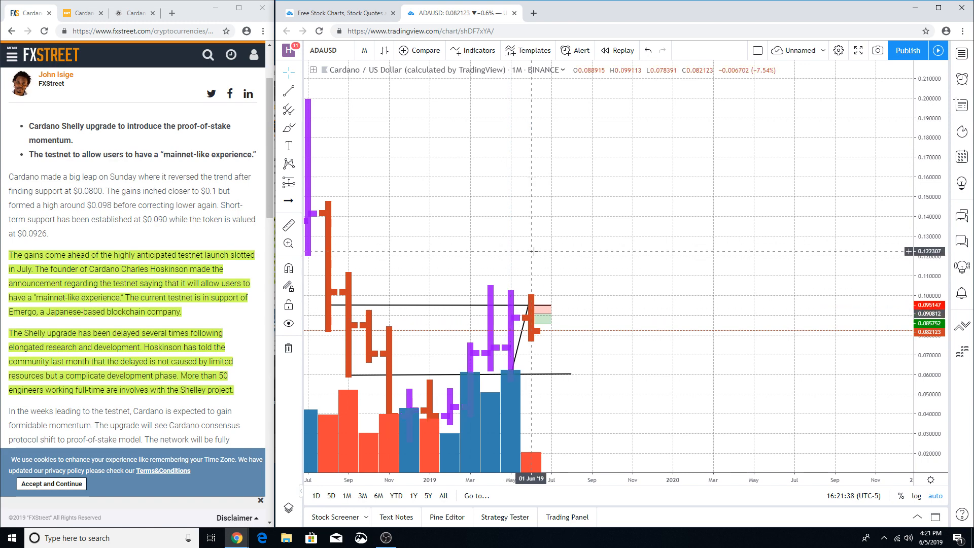
mouse_move(516, 298)
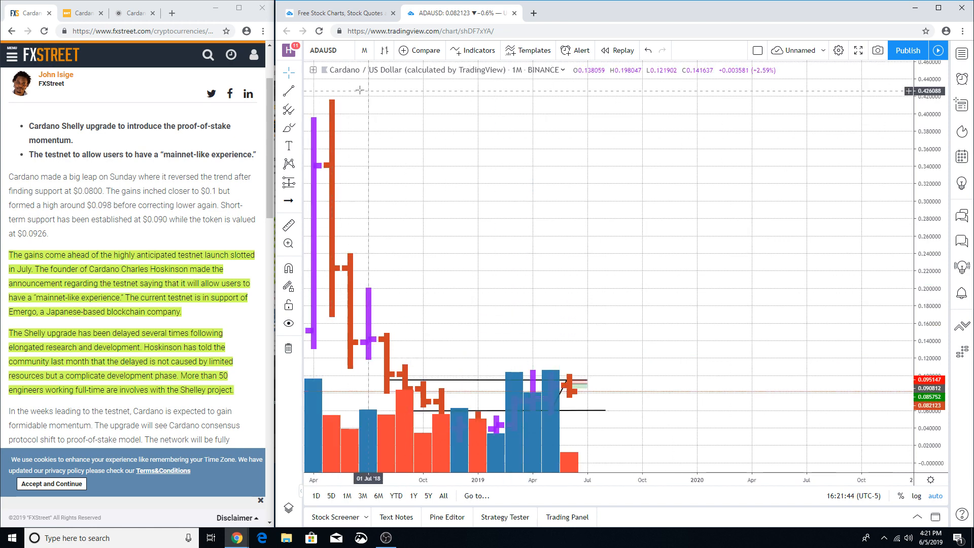
left_click(364, 50)
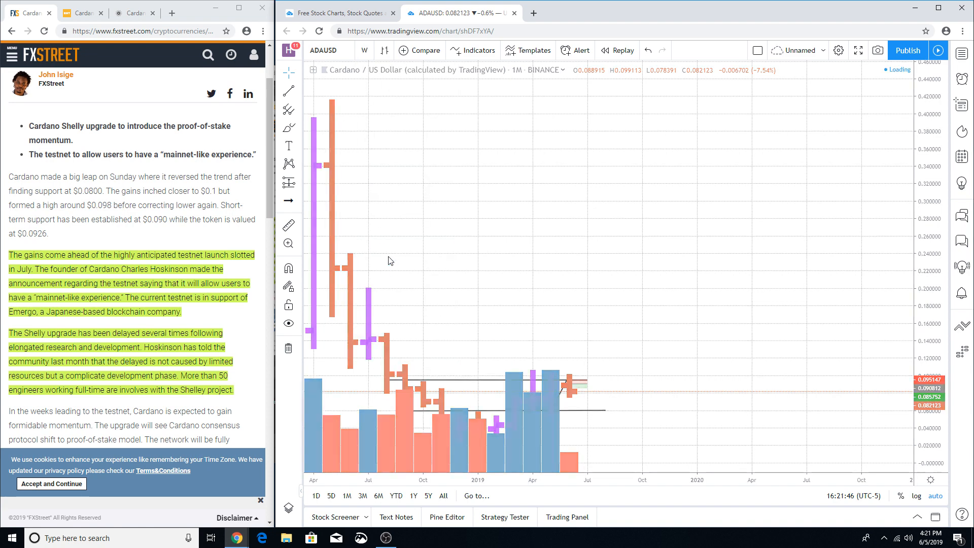
Inspect the weekly 2019 ADAUSD bars and bring up the interval list
left_click(365, 50)
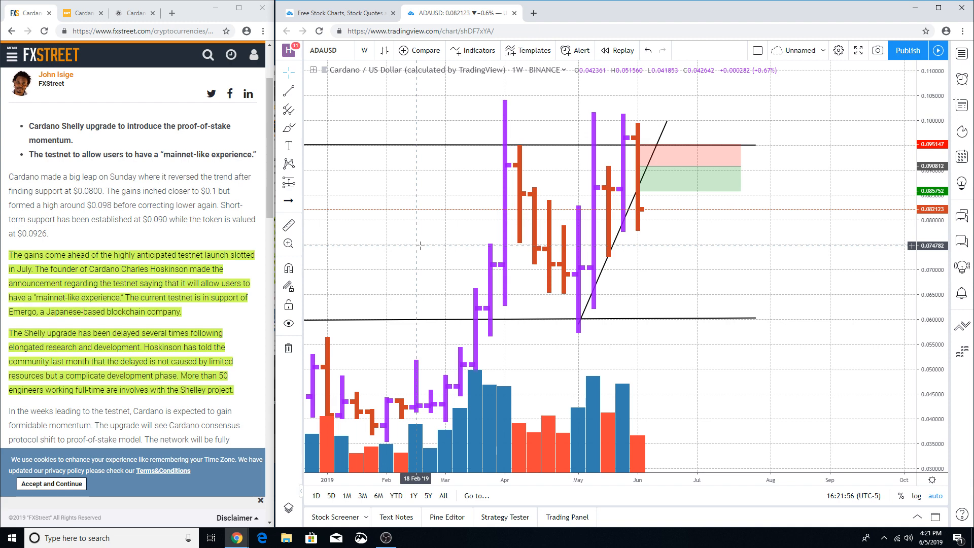
mouse_move(226, 146)
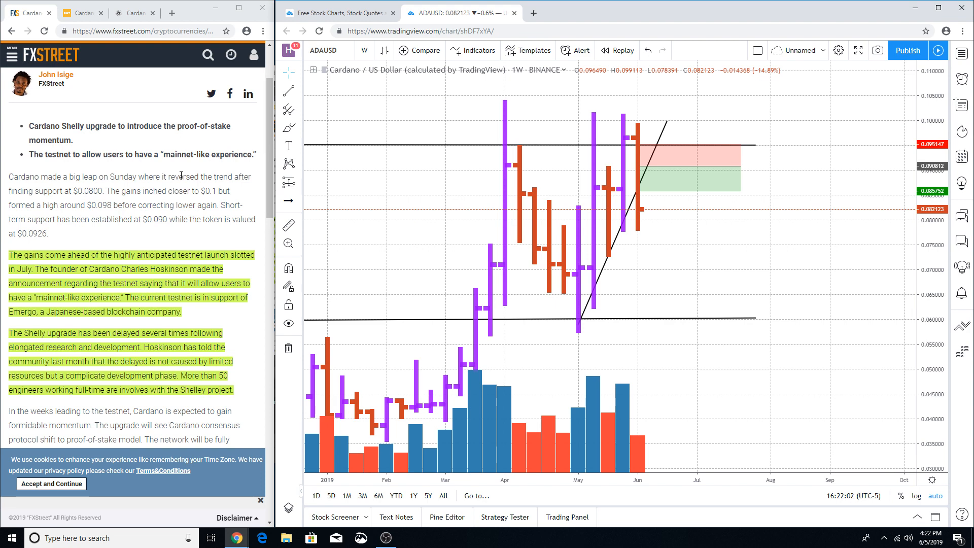
mouse_move(628, 226)
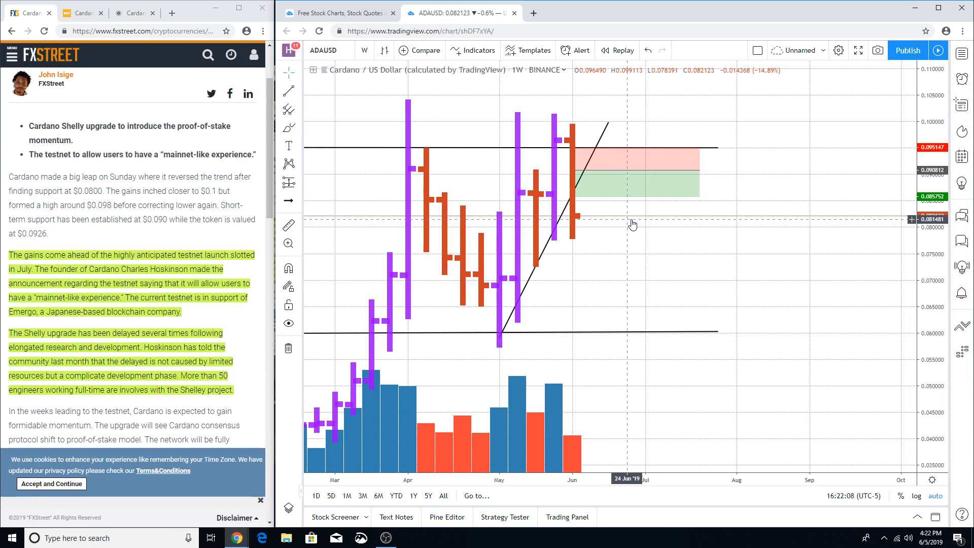
mouse_move(592, 320)
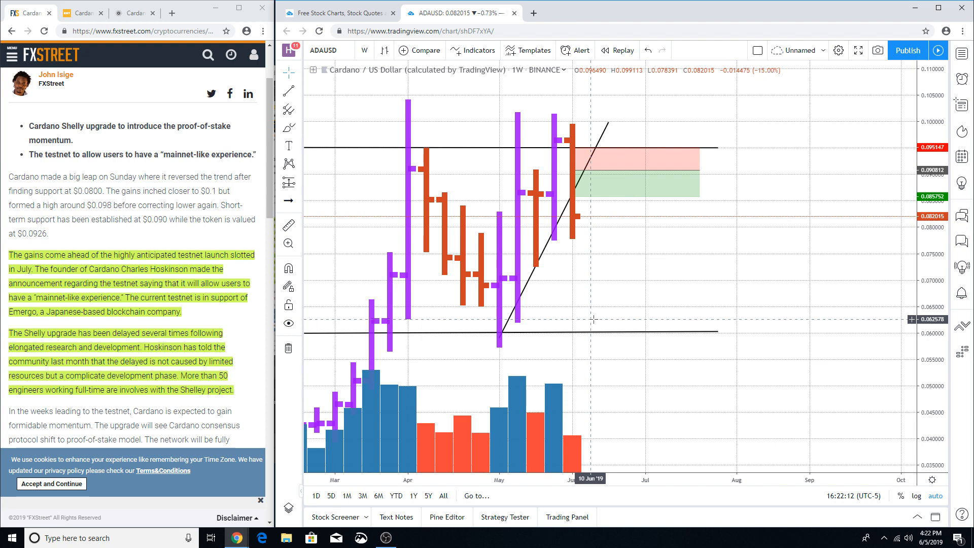
mouse_move(494, 201)
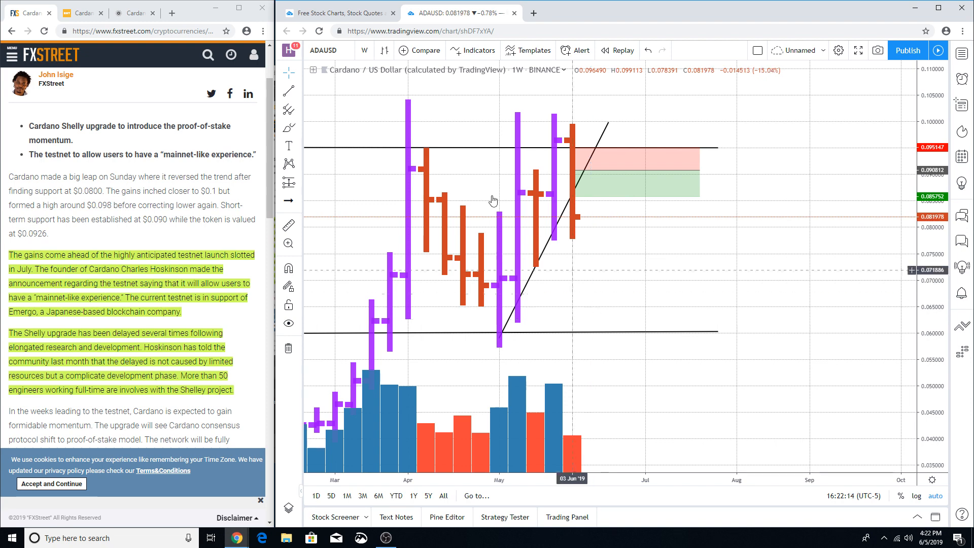
left_click(365, 51)
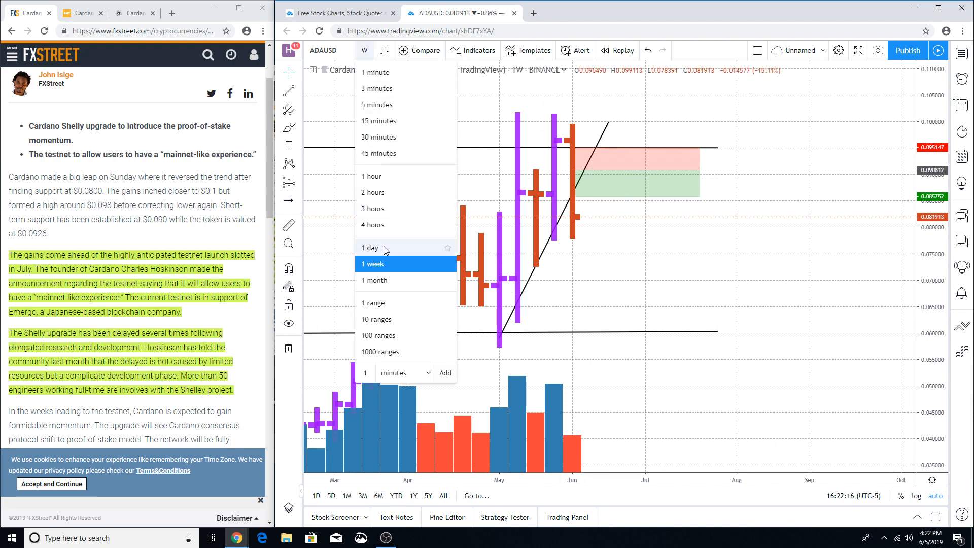
Change the ADAUSD chart to daily bars showing the short position's stop and target
left_click(370, 247)
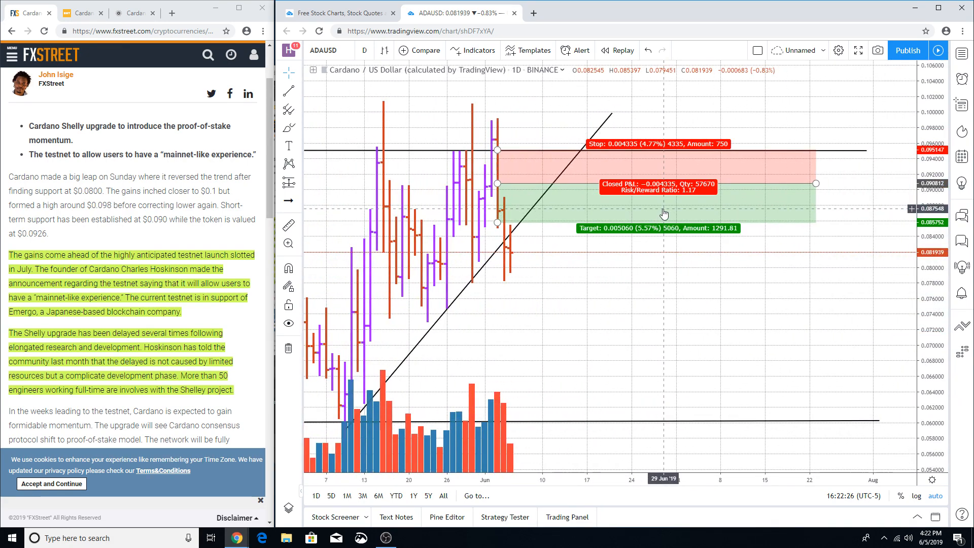
mouse_move(619, 228)
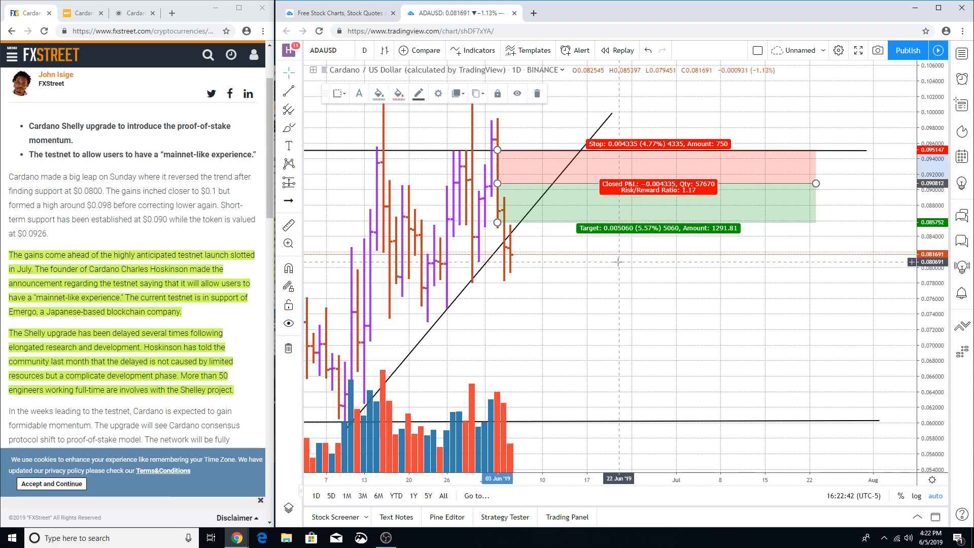
mouse_move(543, 104)
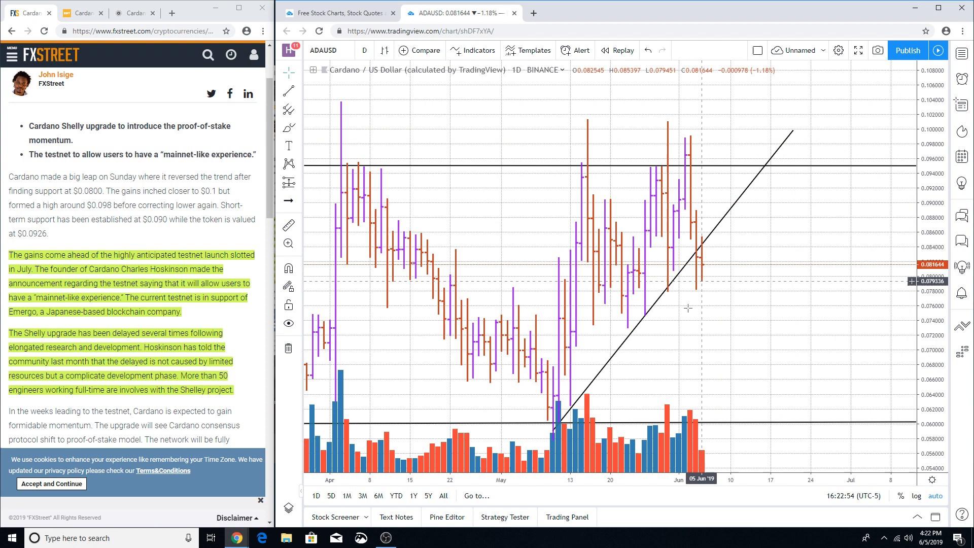
mouse_move(670, 276)
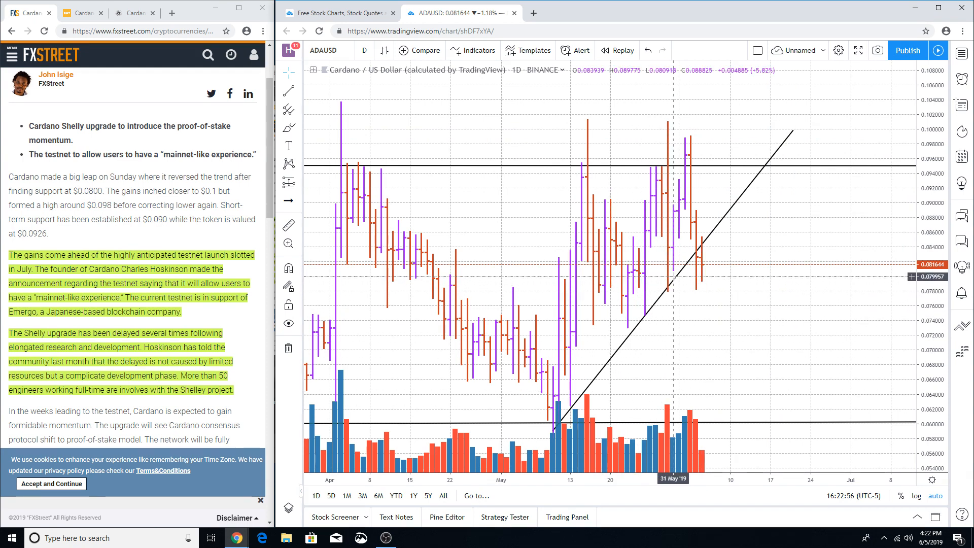
mouse_move(672, 284)
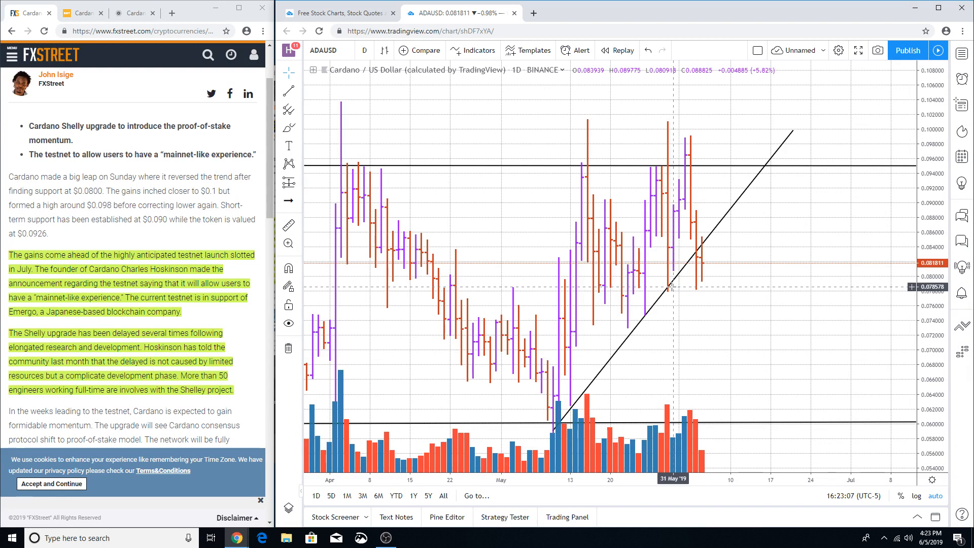
mouse_move(712, 235)
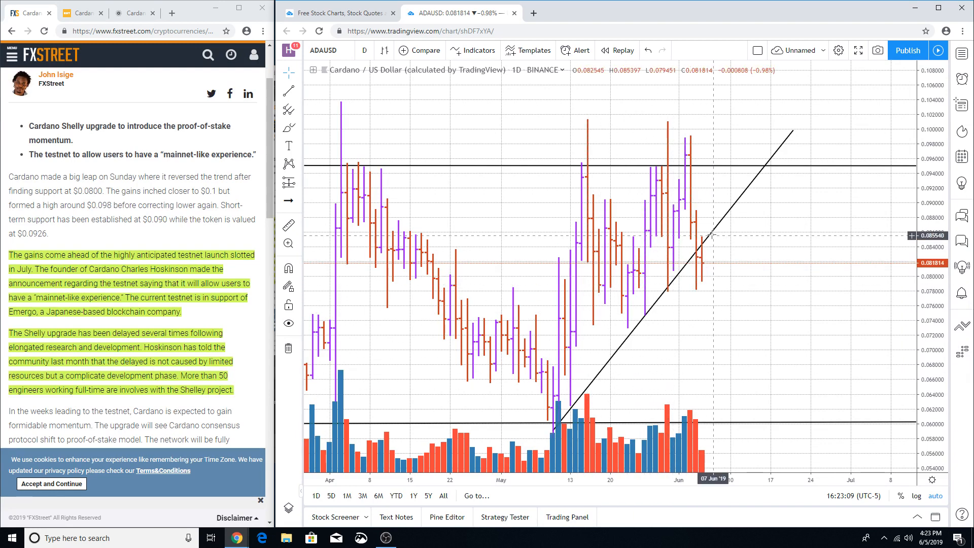
mouse_move(712, 243)
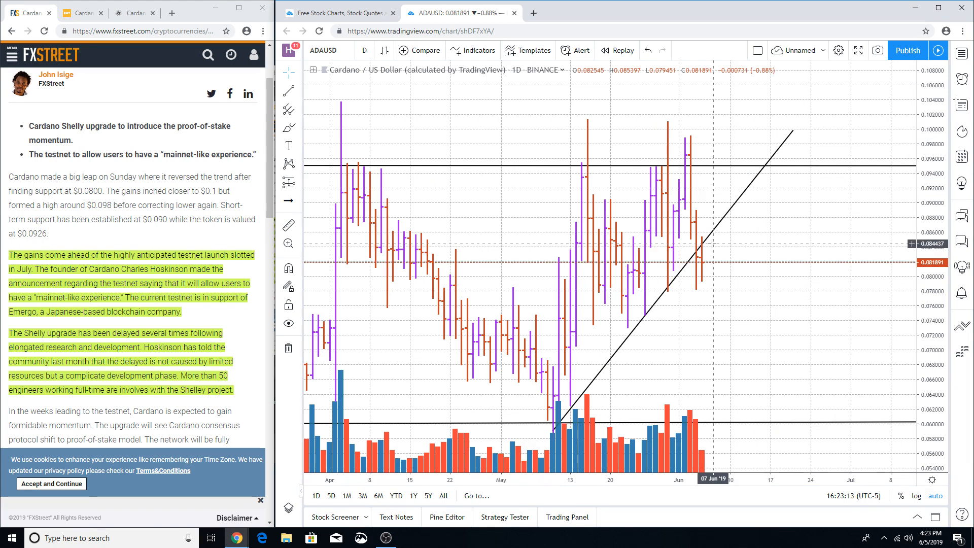
mouse_move(689, 289)
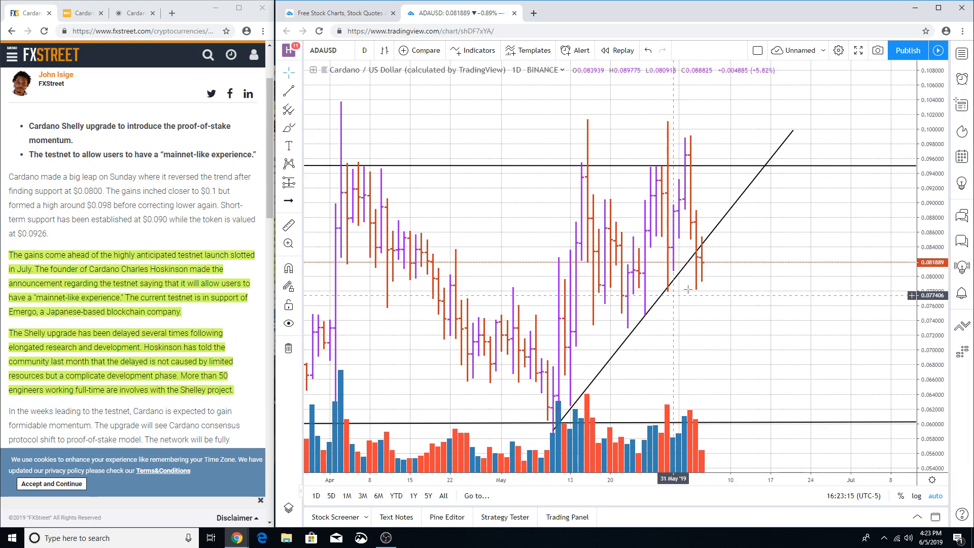
mouse_move(714, 281)
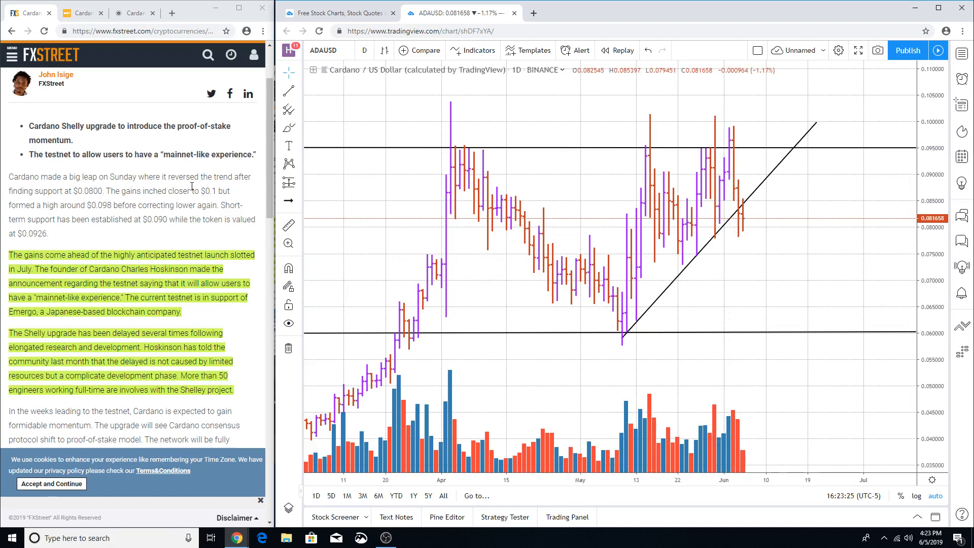
mouse_move(707, 315)
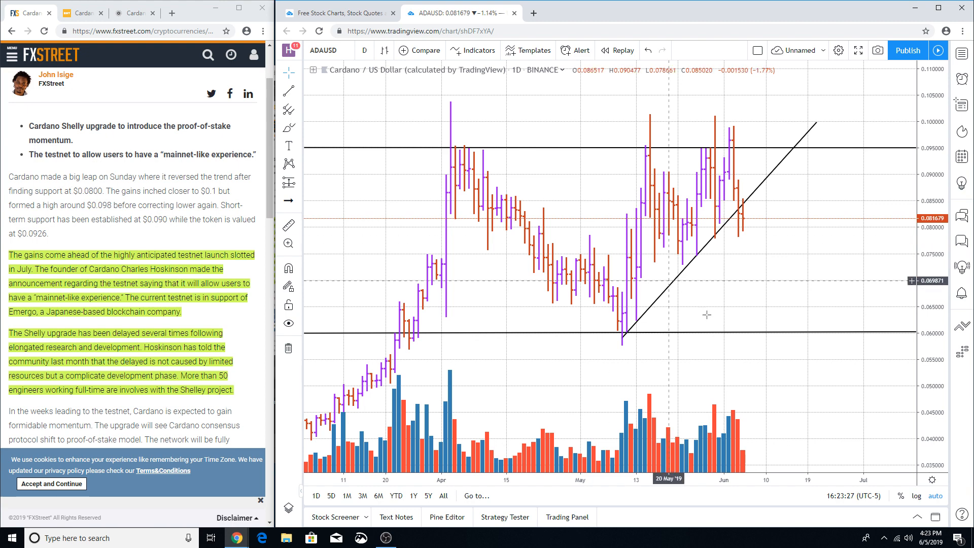
mouse_move(744, 230)
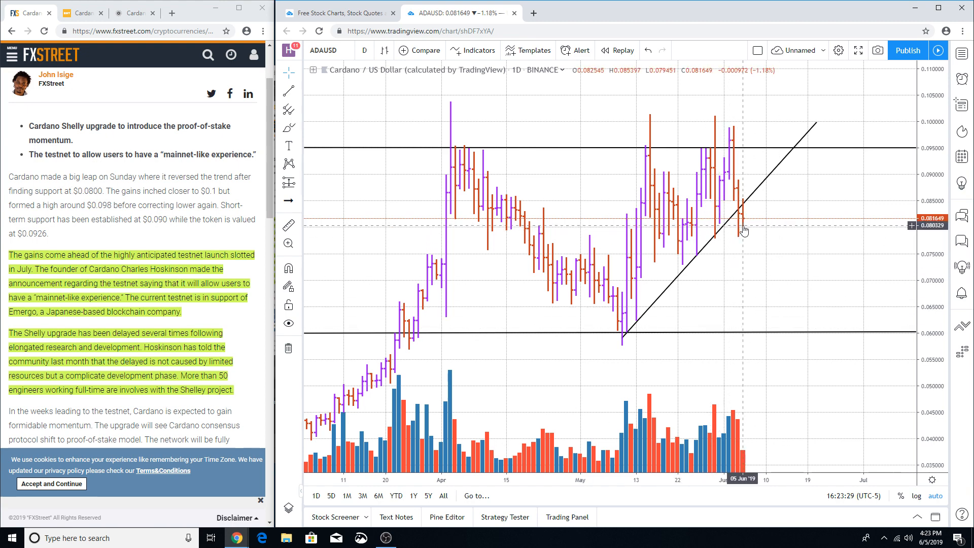
mouse_move(737, 226)
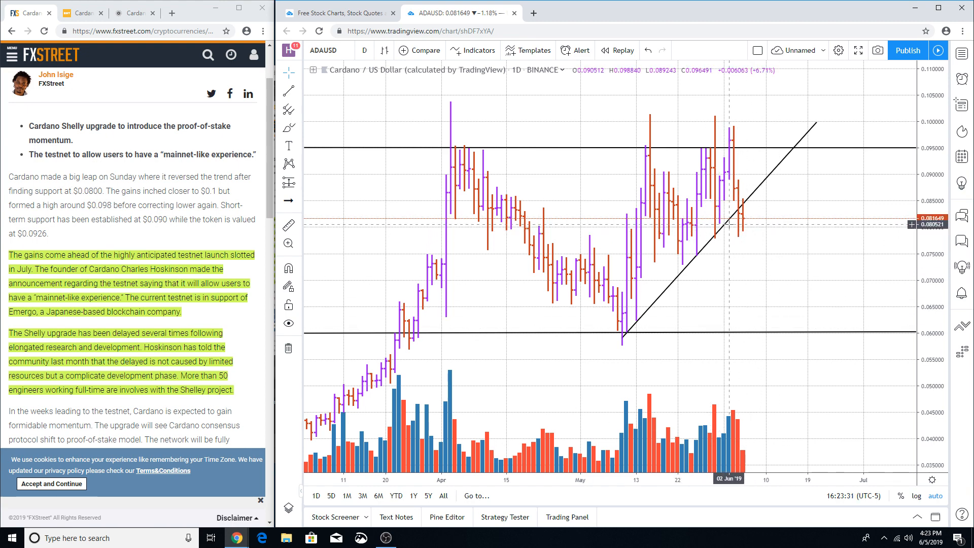
mouse_move(741, 237)
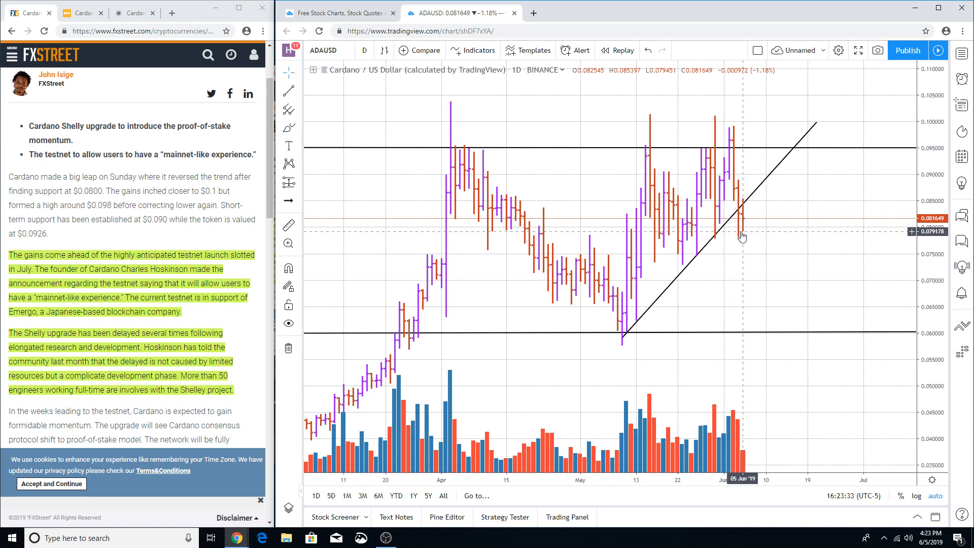
mouse_move(743, 234)
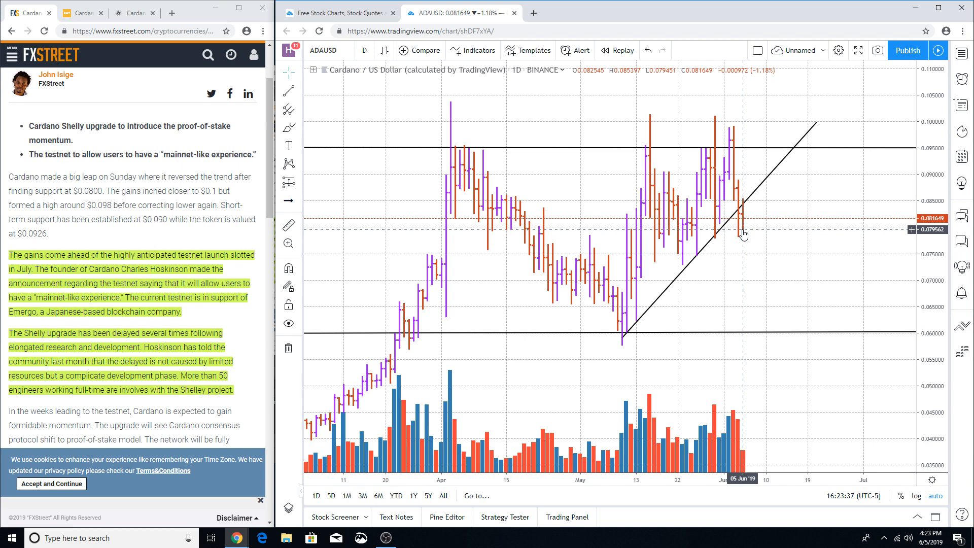
mouse_move(760, 258)
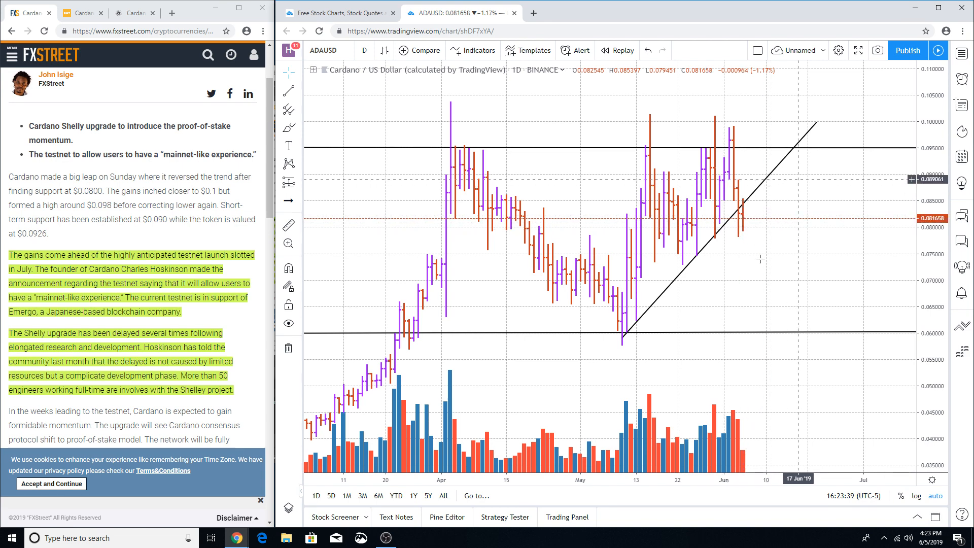
mouse_move(775, 329)
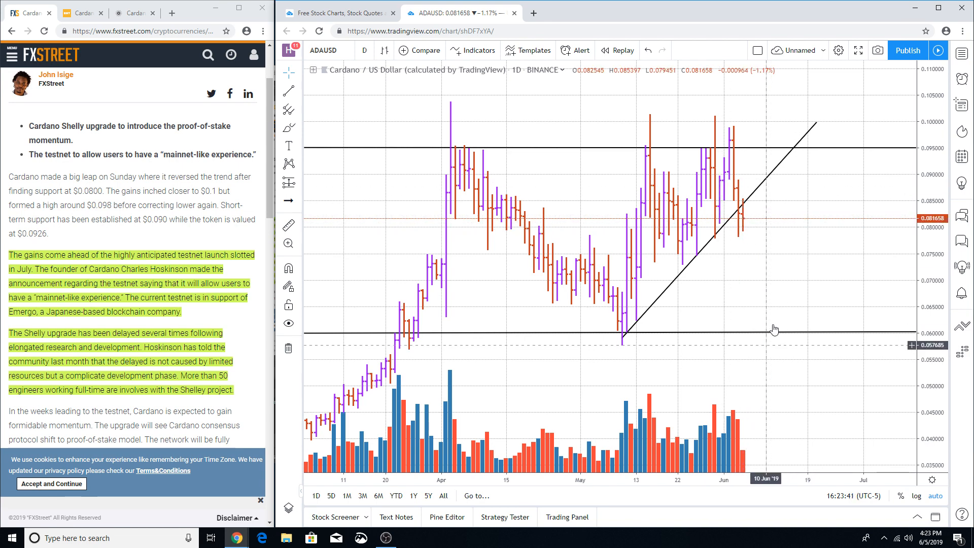
mouse_move(799, 328)
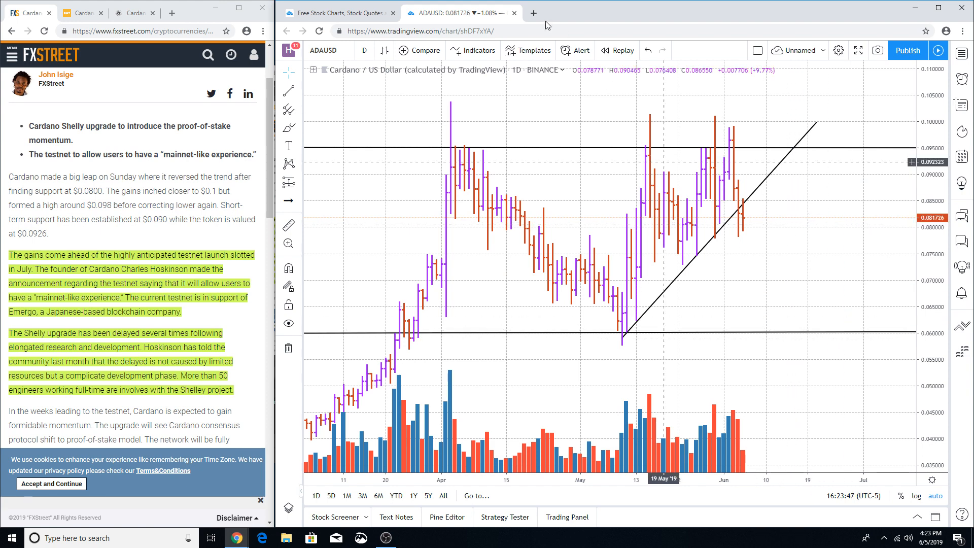
Switch to 3-hour candles and dismiss the advertisement and upgrade offer over the chart
left_click(364, 50)
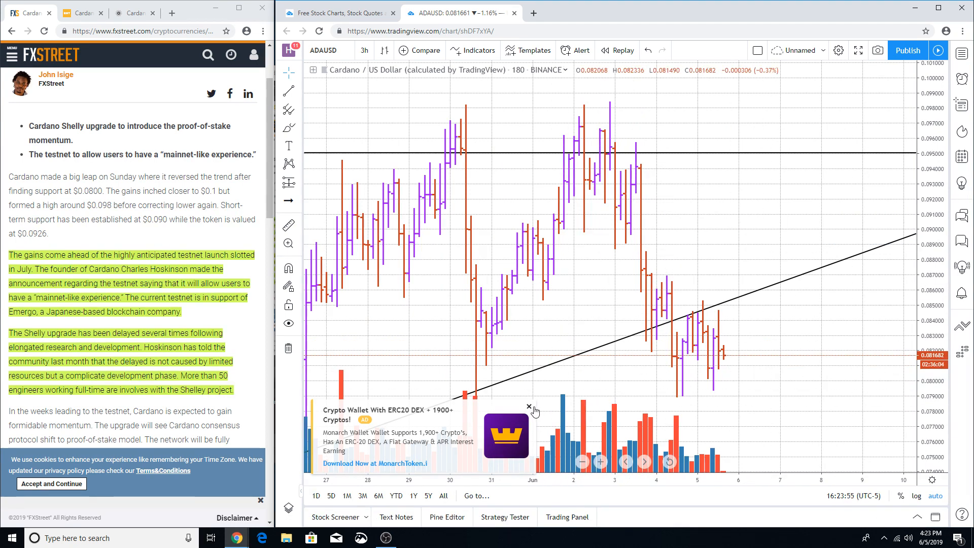
left_click(529, 408)
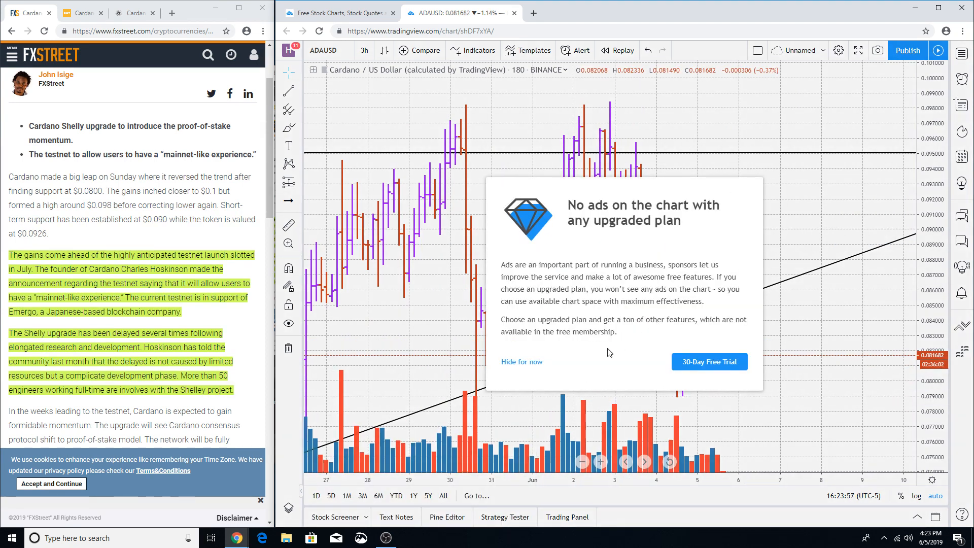
left_click(521, 361)
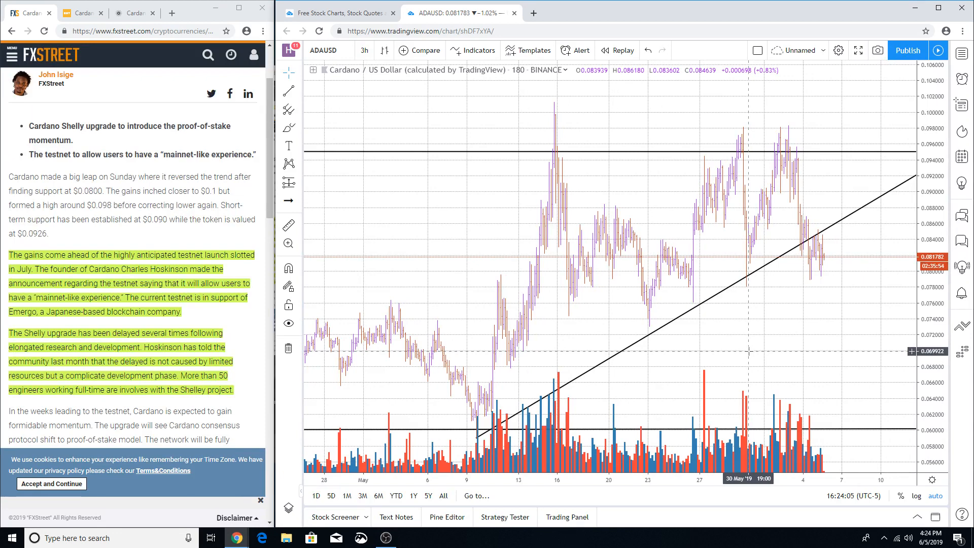
mouse_move(757, 356)
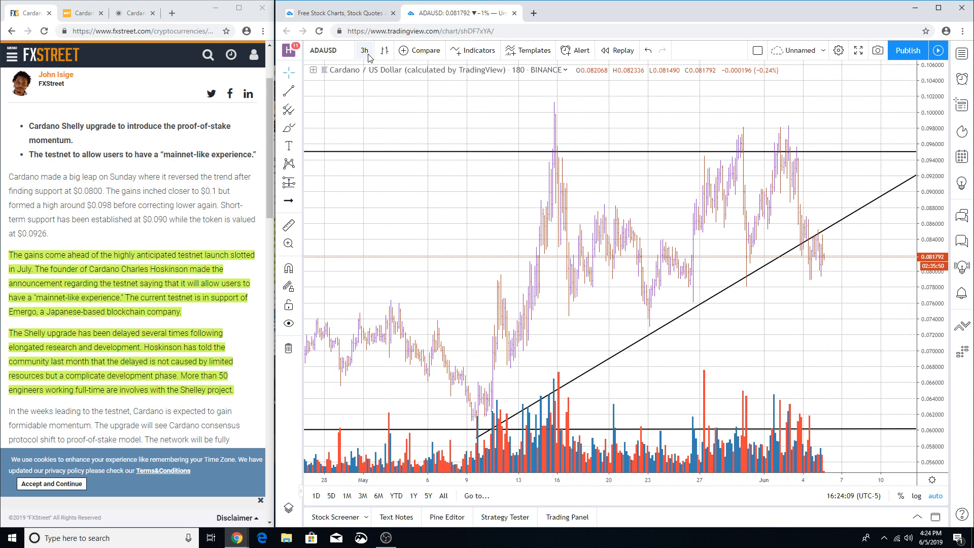
View the chart on 4-hour then 1-hour candles, then return it to the daily timeframe
left_click(364, 49)
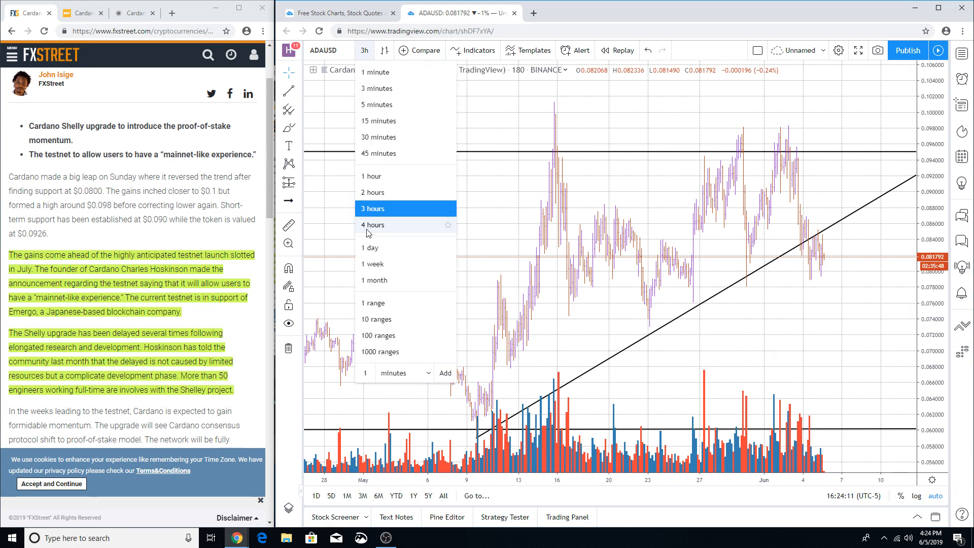
left_click(372, 225)
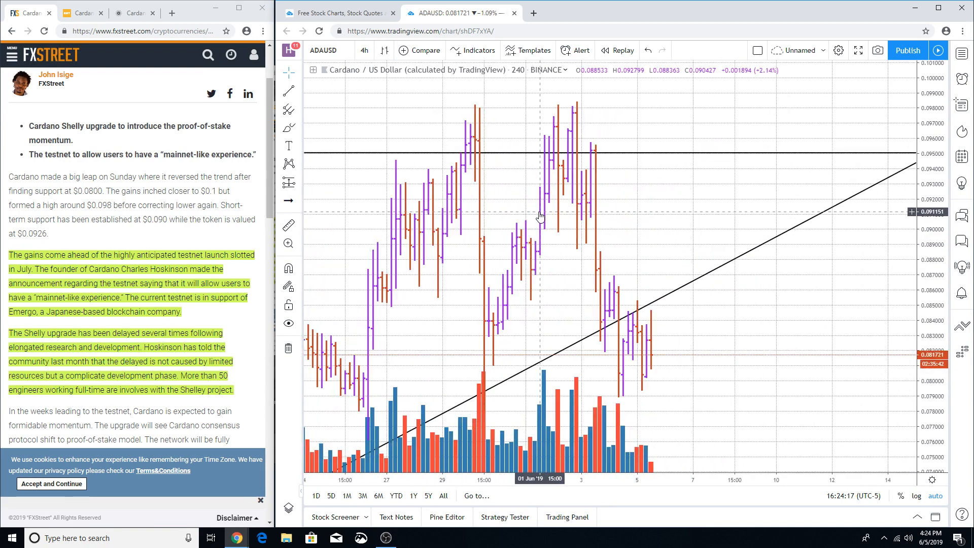
left_click(364, 50)
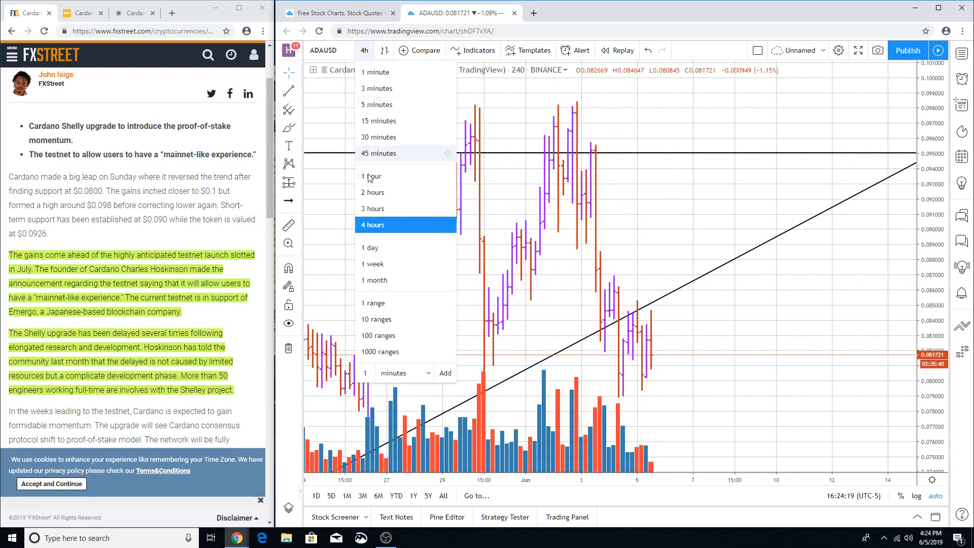
left_click(372, 175)
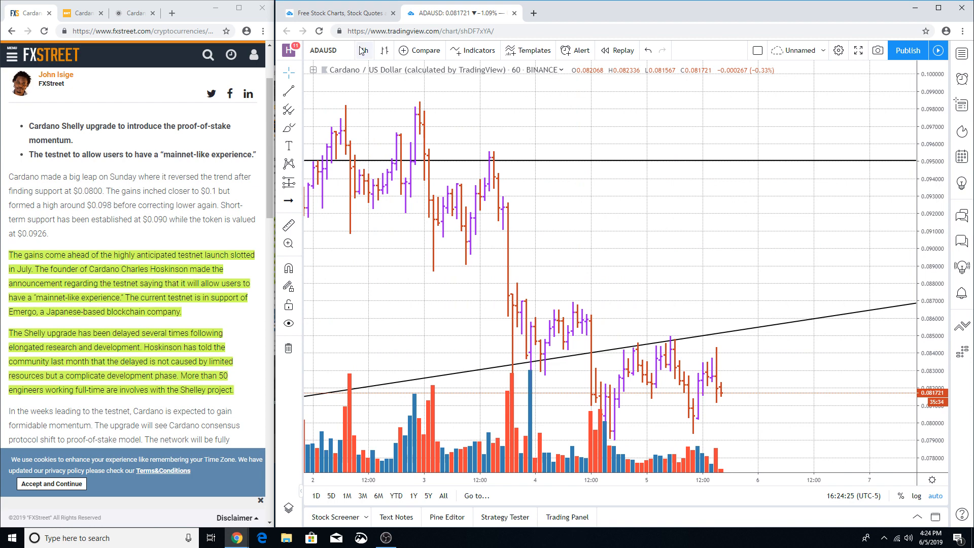
left_click(363, 51)
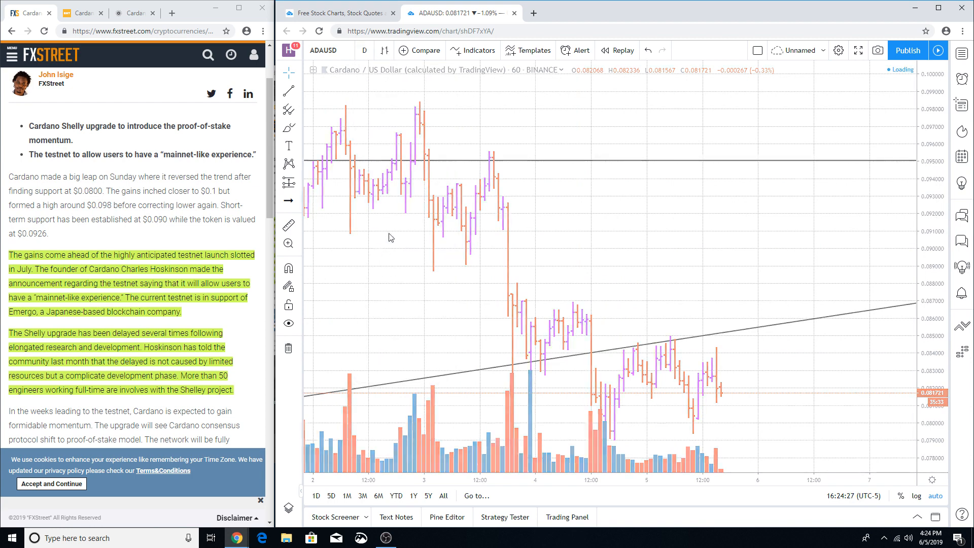
Place a short position at the trendline break on the daily chart, then view it on 1-hour candles
left_click(365, 51)
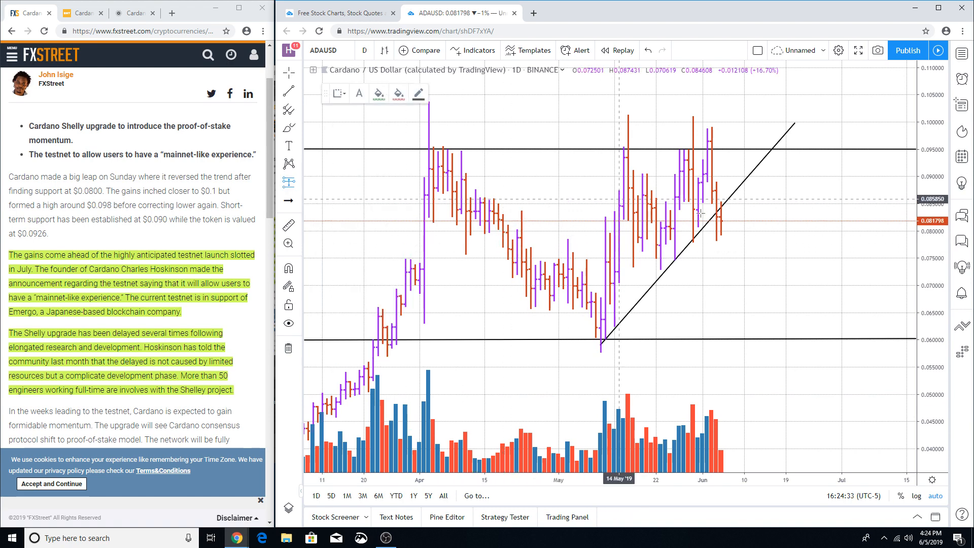
mouse_move(717, 217)
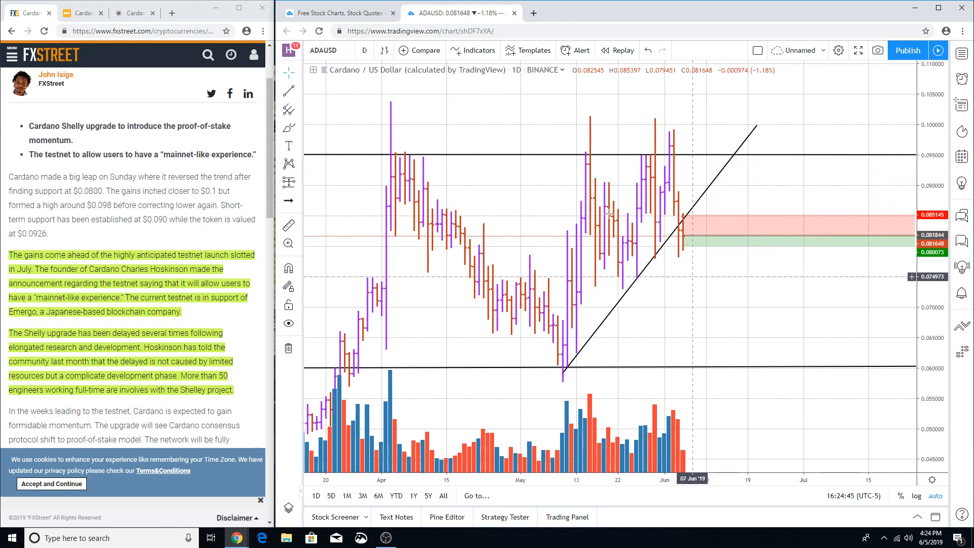
left_click(365, 51)
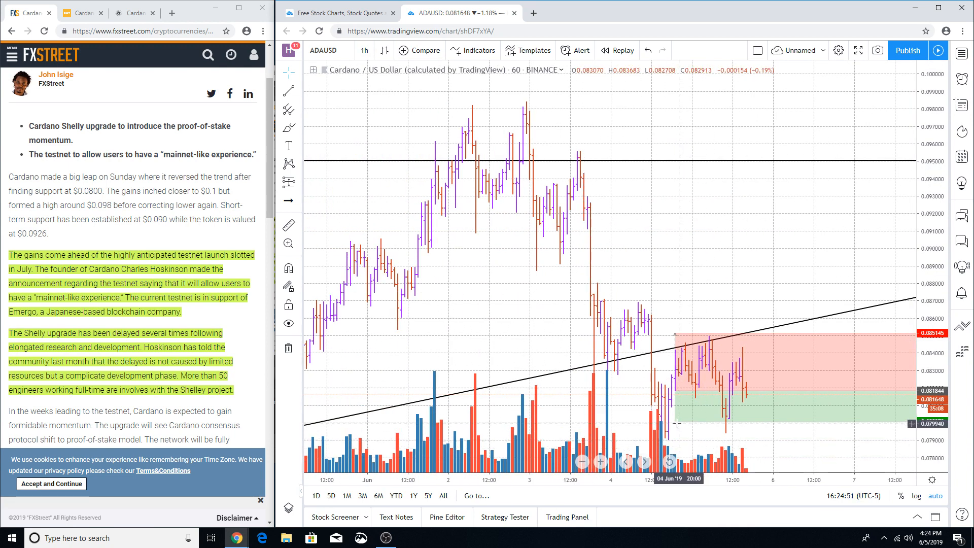
Drag the short position's target down to about 0.0779 for a 4.82% target against a 4.03% stop
left_click(676, 334)
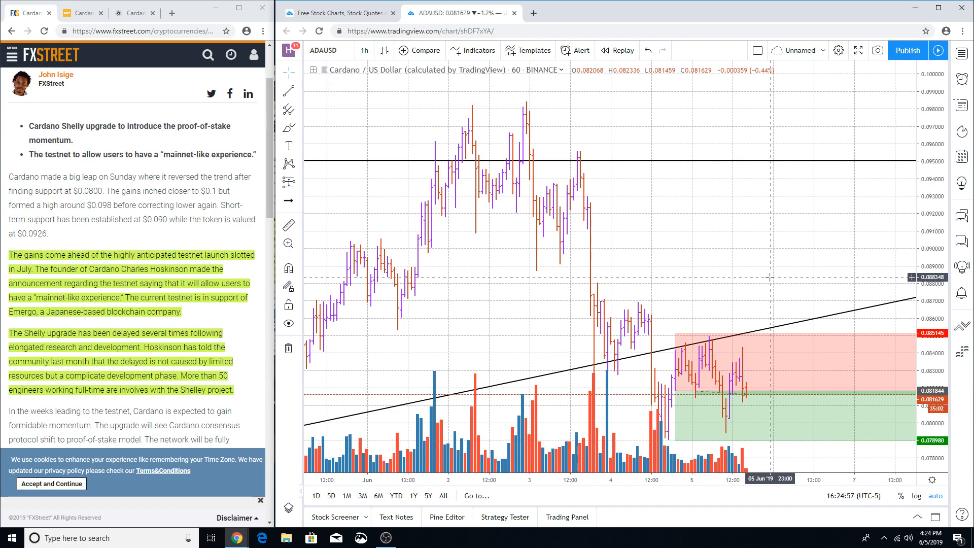
mouse_move(738, 392)
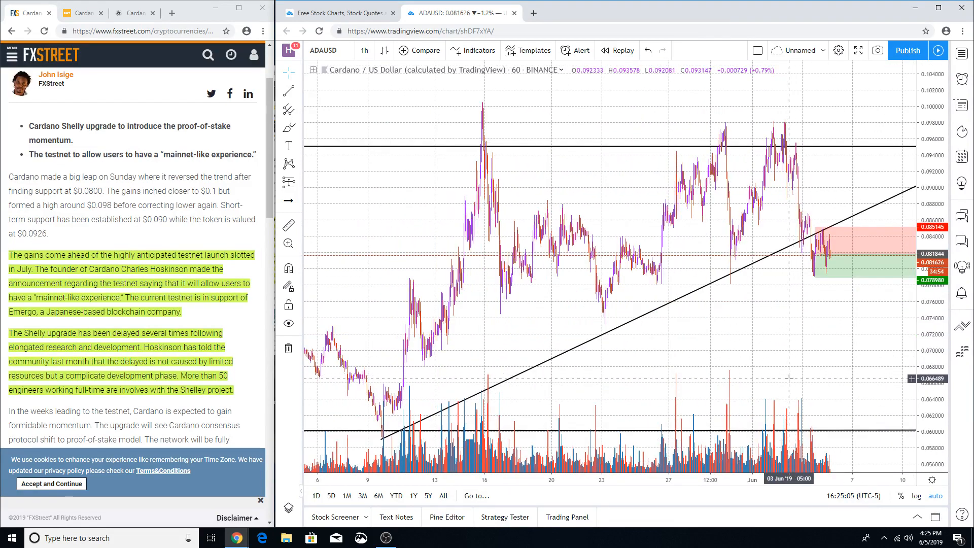
mouse_move(740, 268)
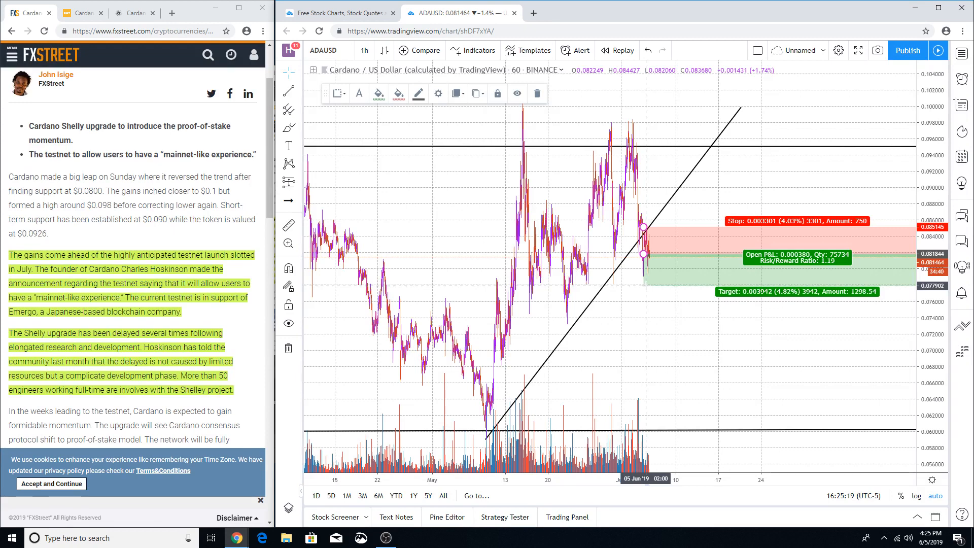
mouse_move(647, 286)
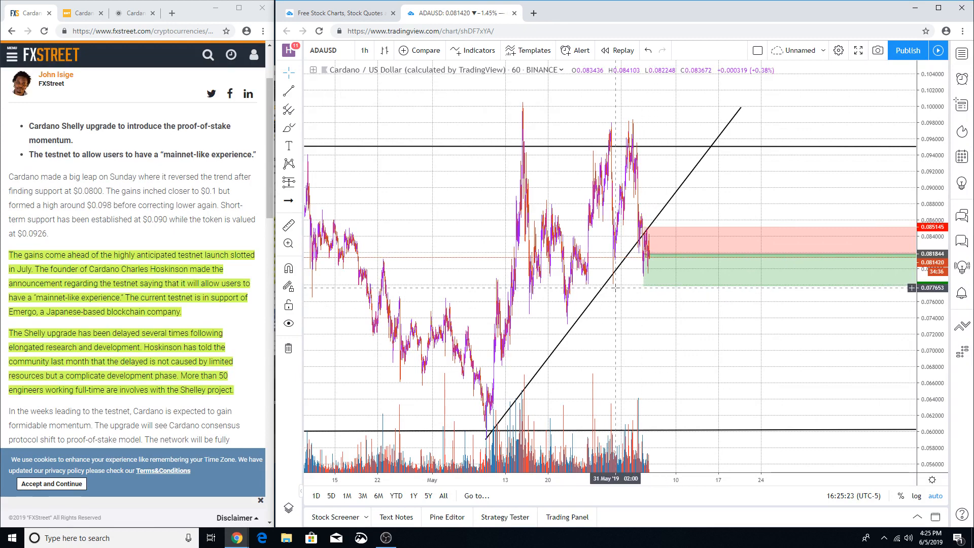
mouse_move(624, 287)
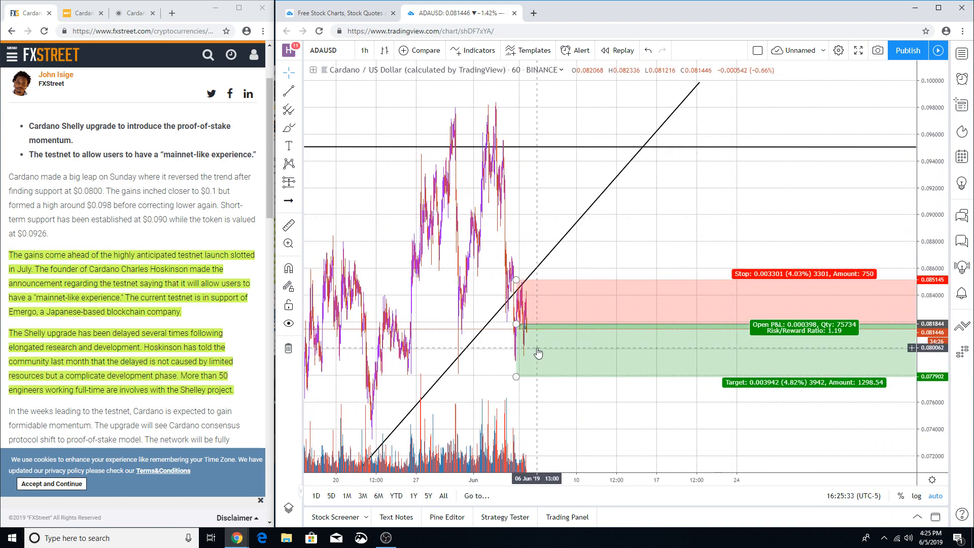
mouse_move(569, 388)
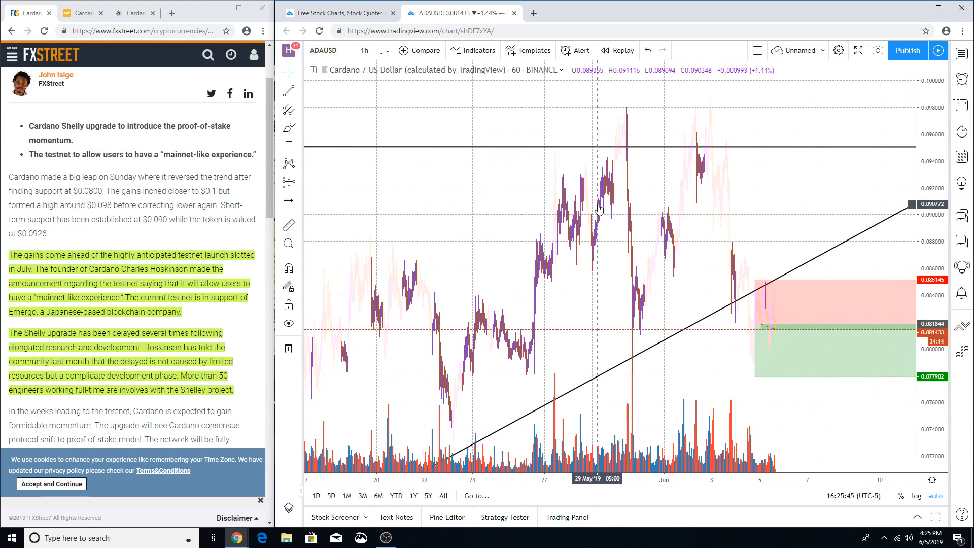
mouse_move(322, 325)
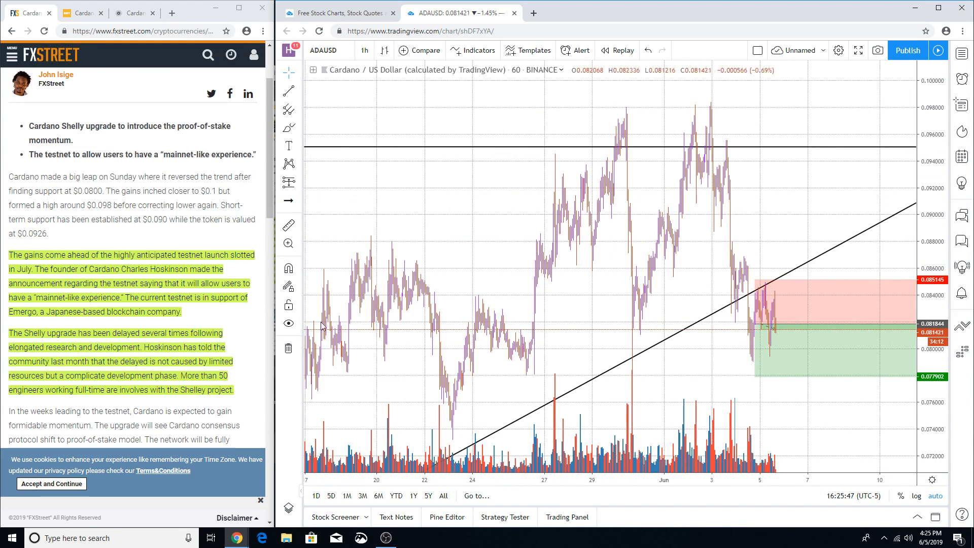
mouse_move(644, 410)
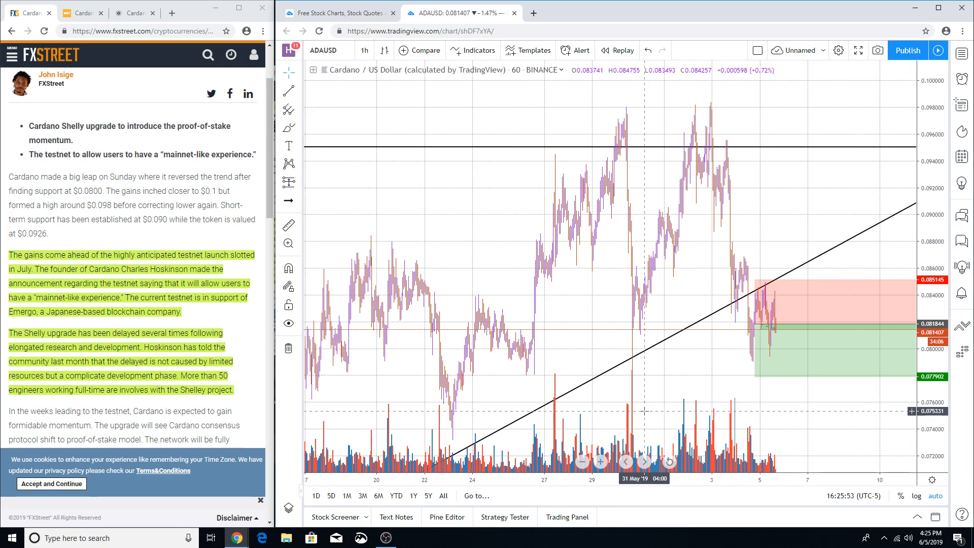
scroll("down", 3)
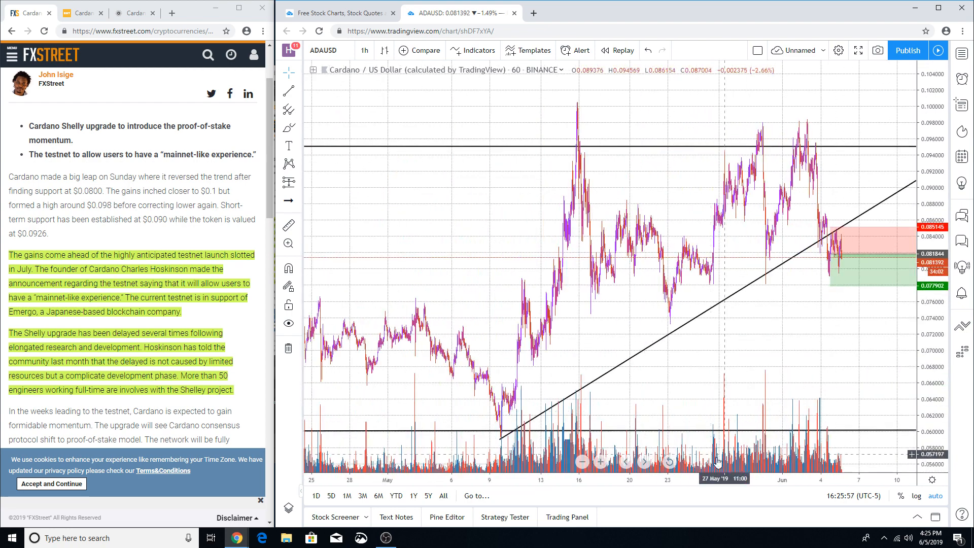
mouse_move(851, 223)
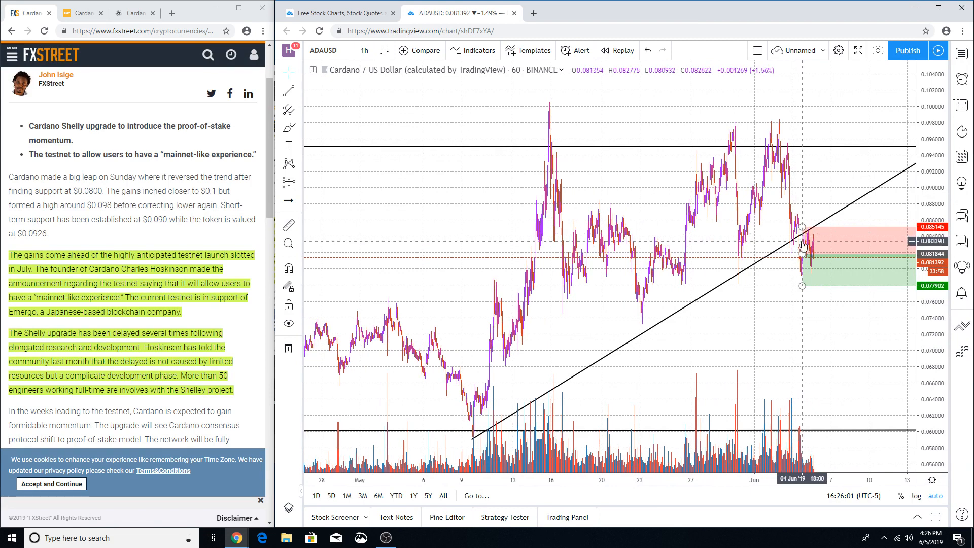
mouse_move(727, 305)
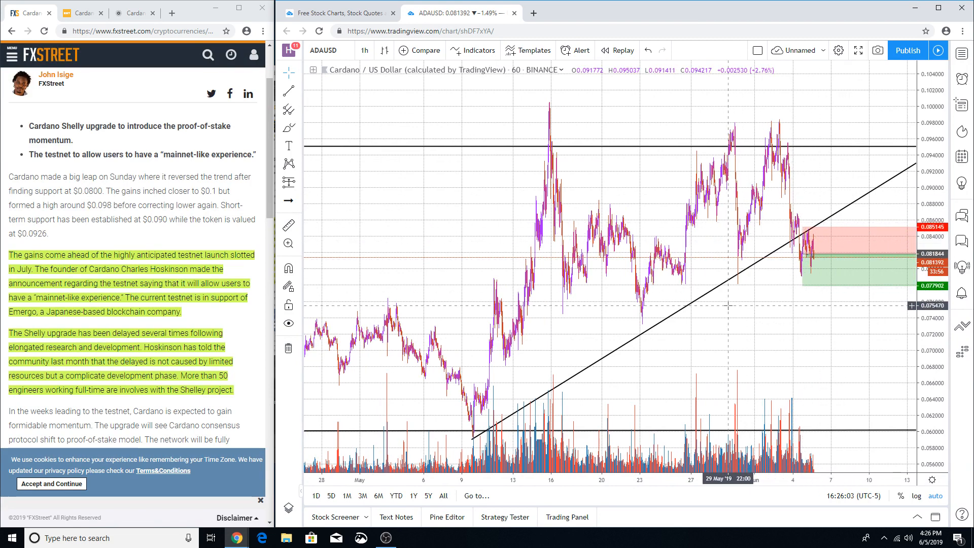
mouse_move(805, 347)
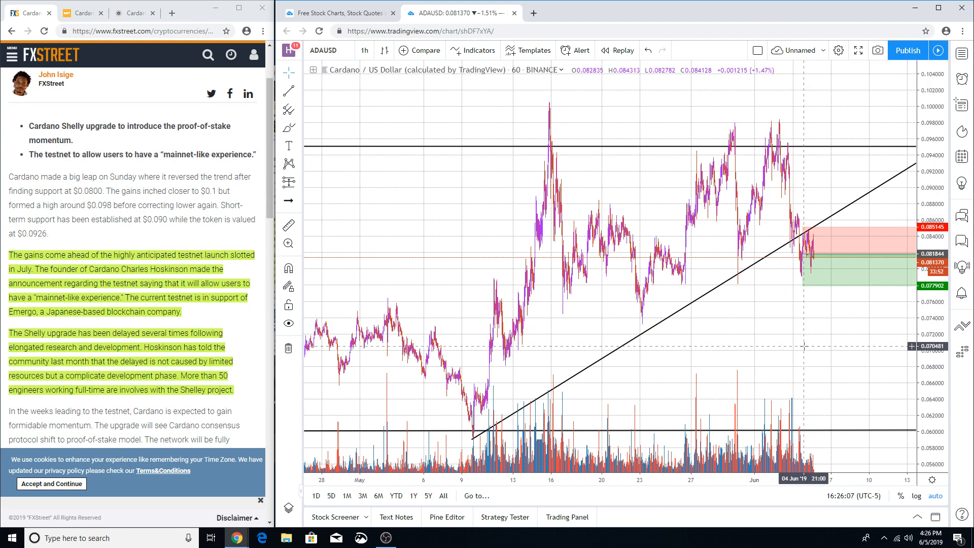
mouse_move(804, 342)
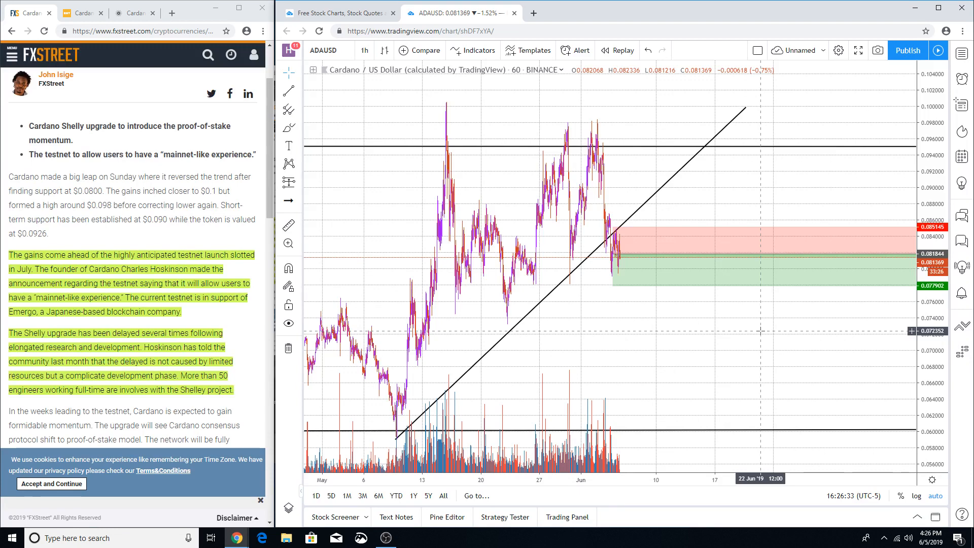
mouse_move(755, 358)
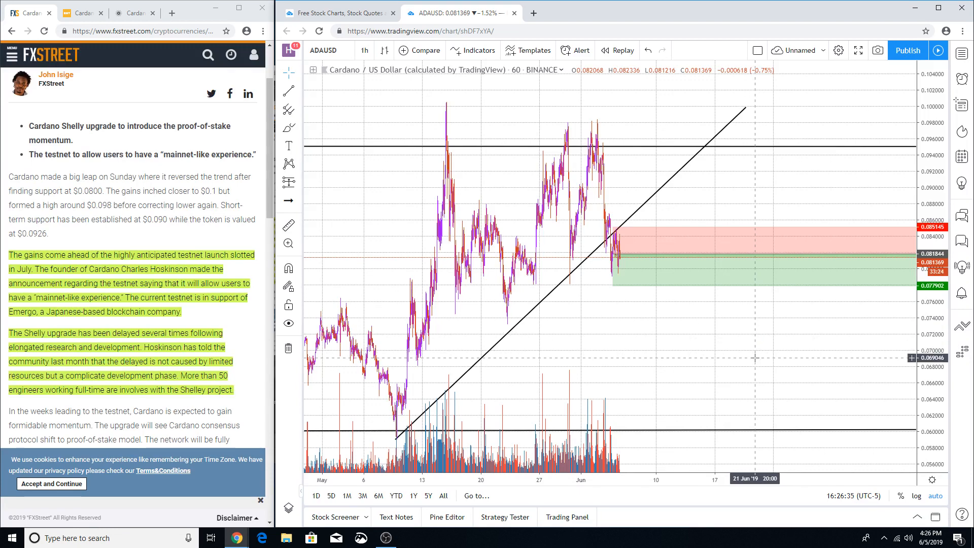